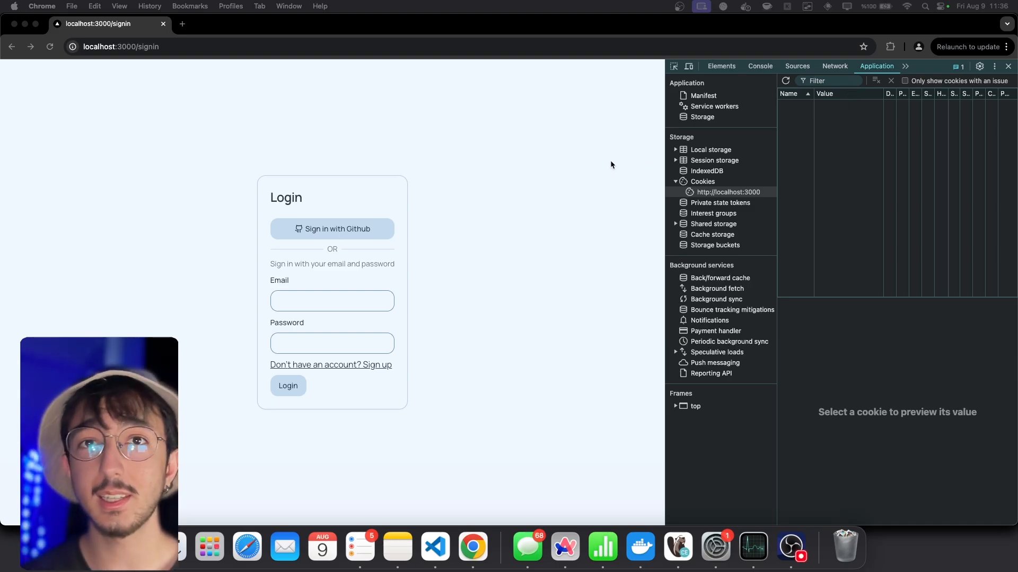
{"action": "mouse_move", "coordinate": [627, 191]}
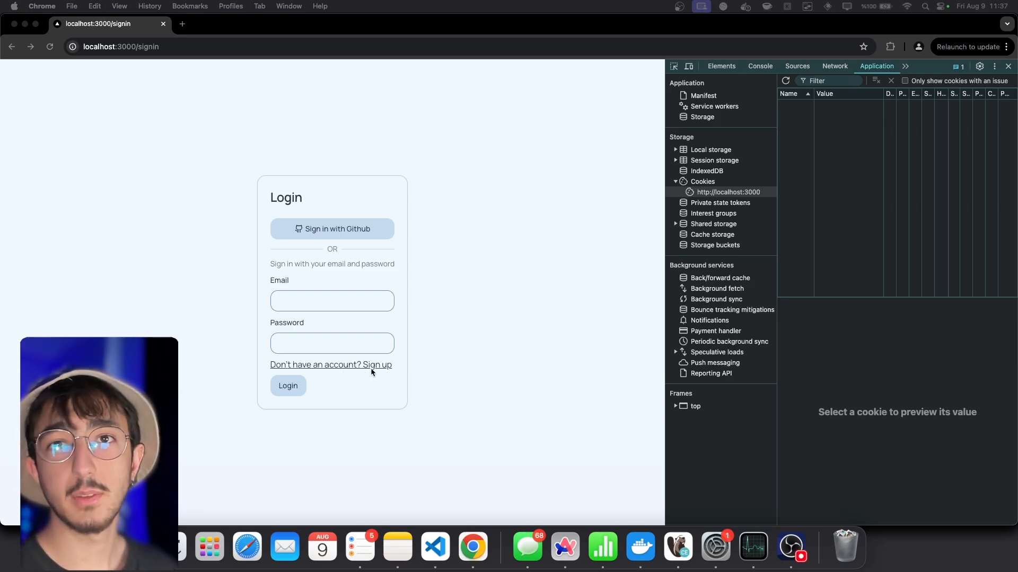
{"action": "mouse_move", "coordinate": [376, 355]}
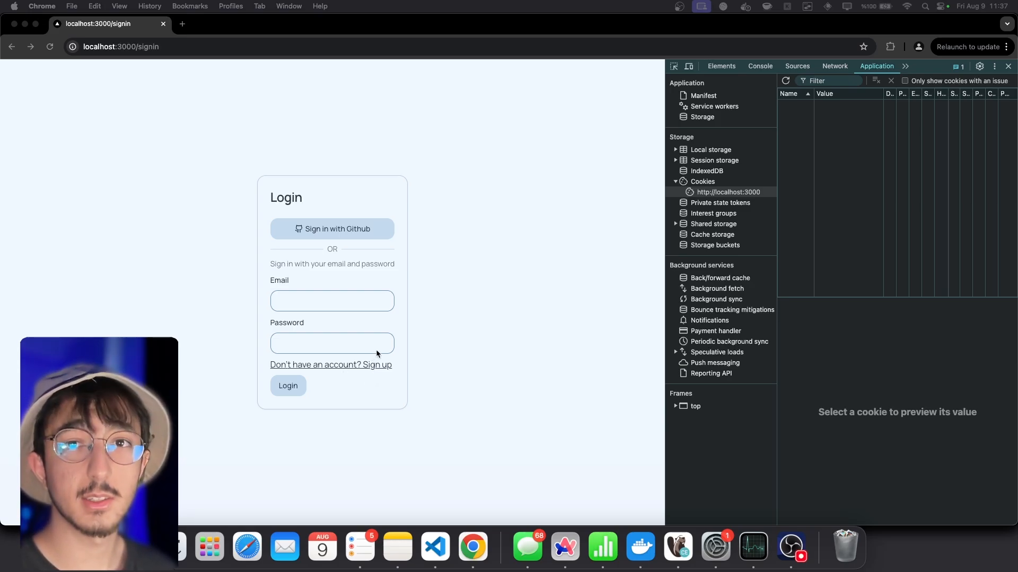
Enter a password on the rejected login, then go to the sign-up page
{"action": "type", "text": "password"}
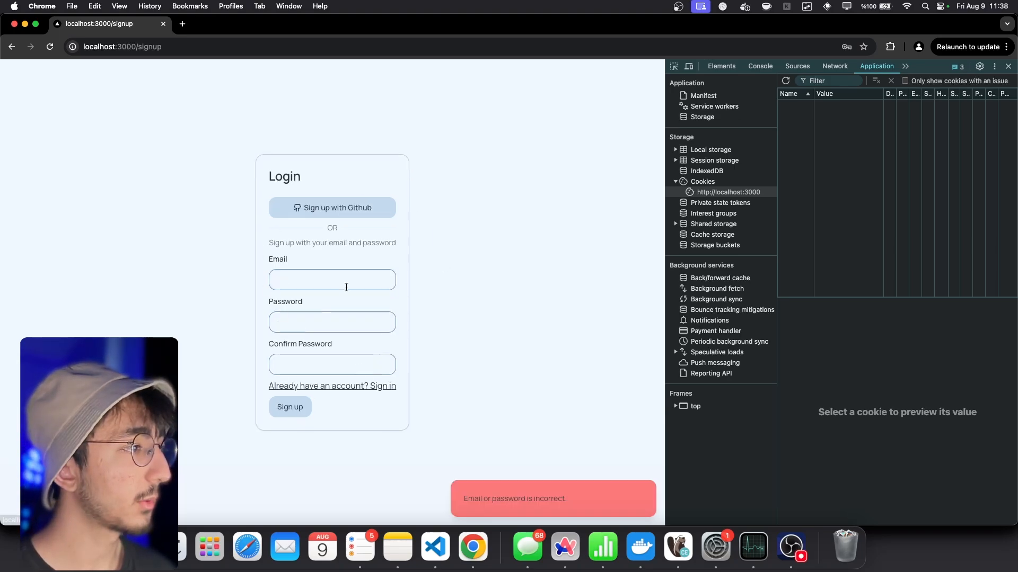
Type an example email into the sign-up form and move to the password field
{"action": "left_click", "coordinate": [331, 280]}
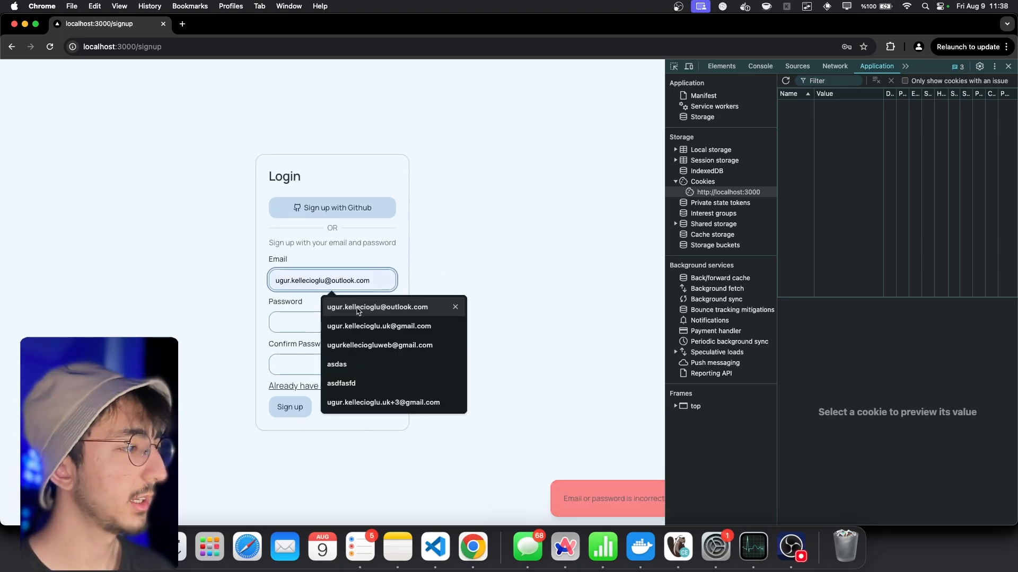
{"action": "type", "text": "exam"}
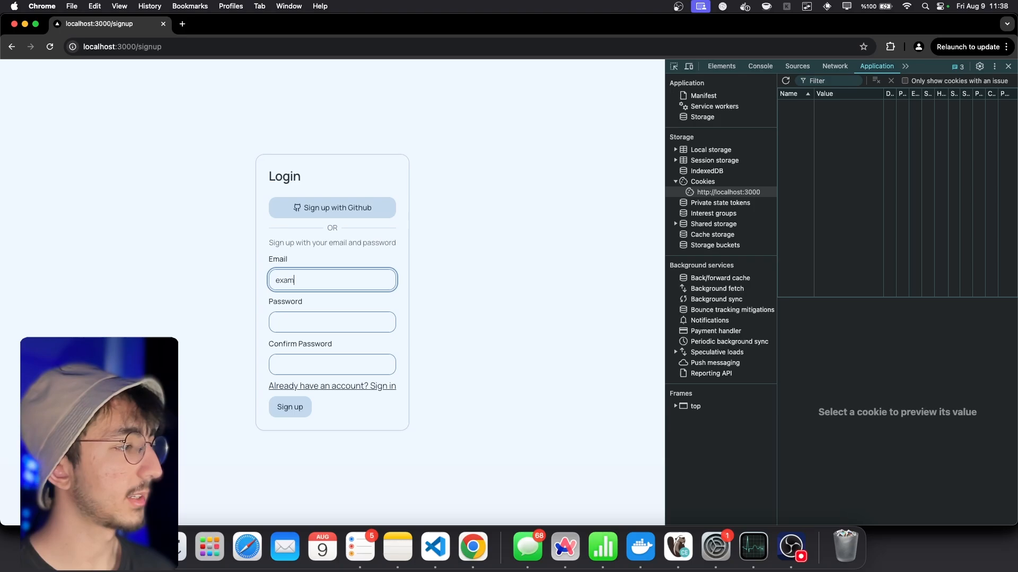
{"action": "left_click", "coordinate": [332, 385]}
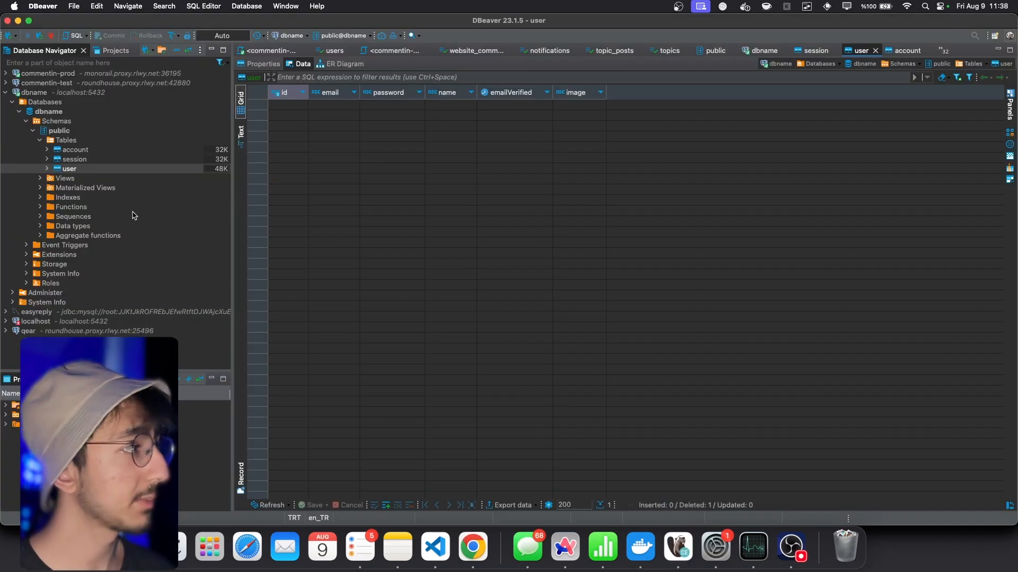
Refresh the user table from its context menu in the Database Navigator
{"action": "right_click", "coordinate": [68, 169]}
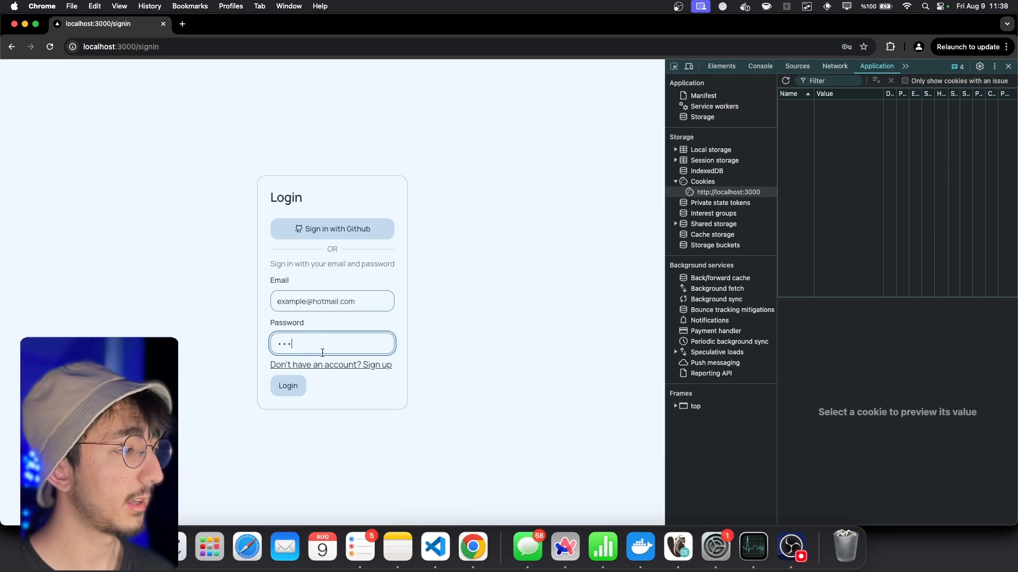
Log in with the example account, dismiss the breach warning, and inspect the session-token cookie
{"action": "left_click", "coordinate": [287, 386]}
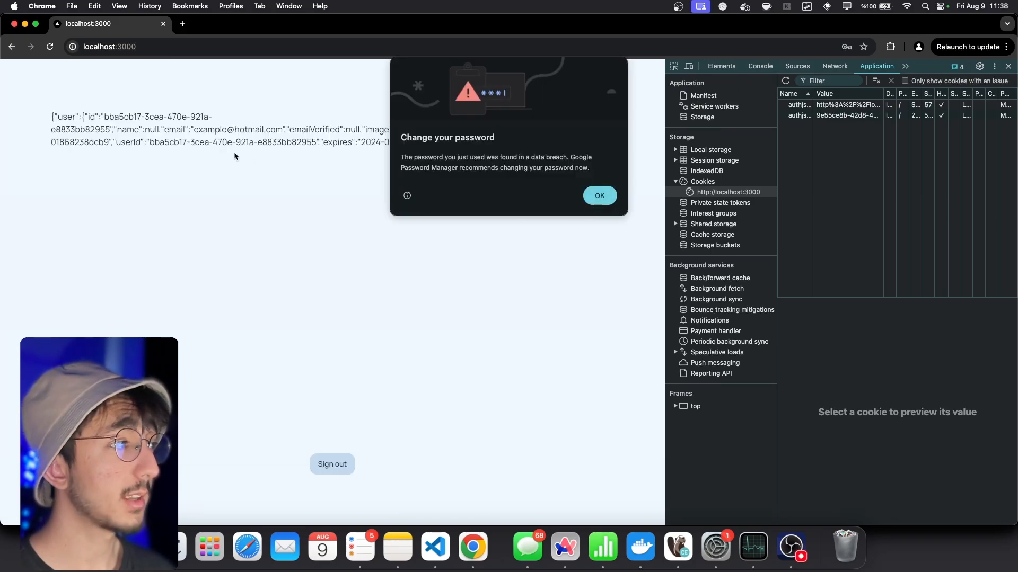
{"action": "left_click", "coordinate": [599, 196]}
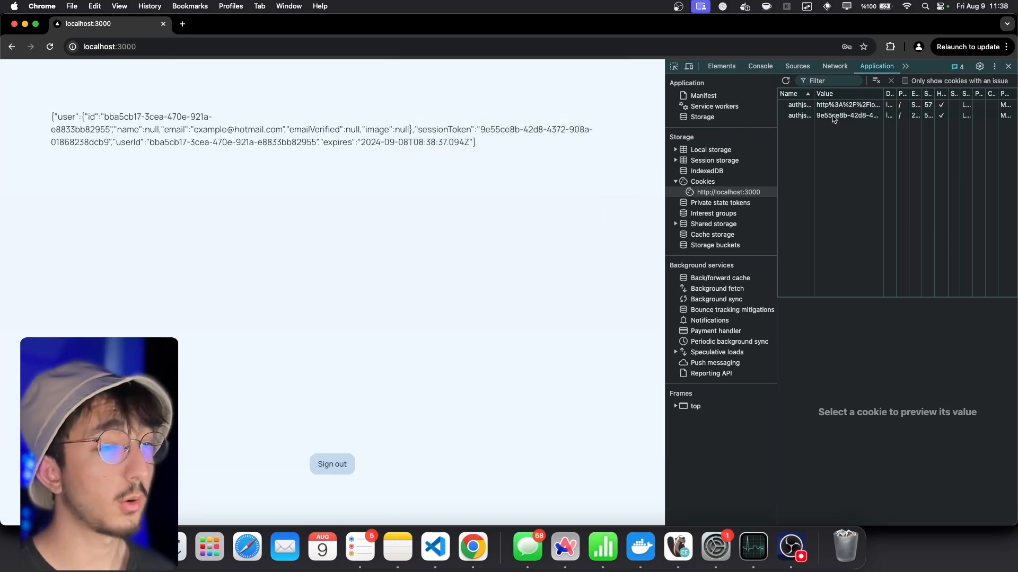
{"action": "left_click", "coordinate": [847, 115]}
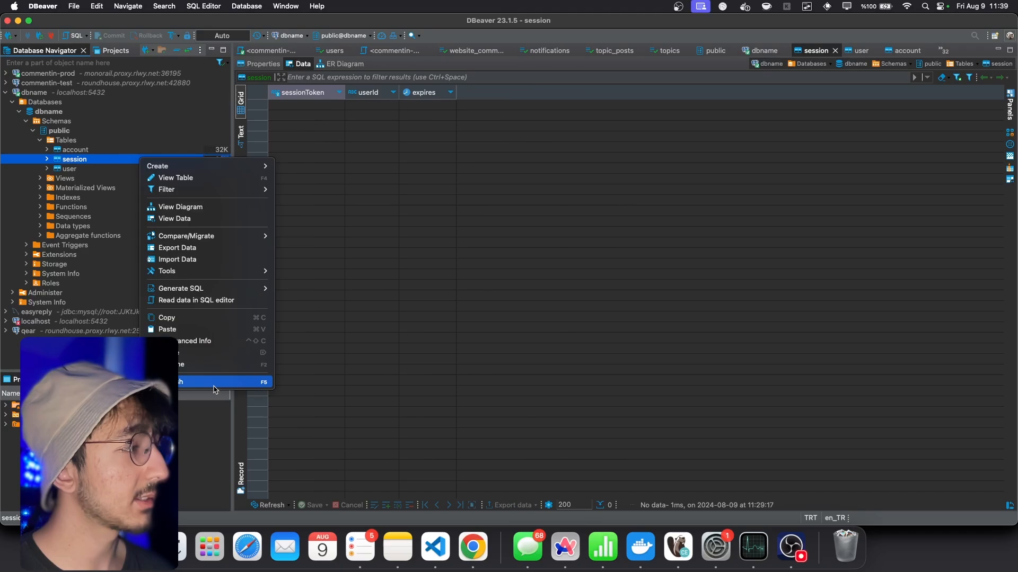
Refresh the session table to show the signed-in account's session row
{"action": "left_click", "coordinate": [188, 382]}
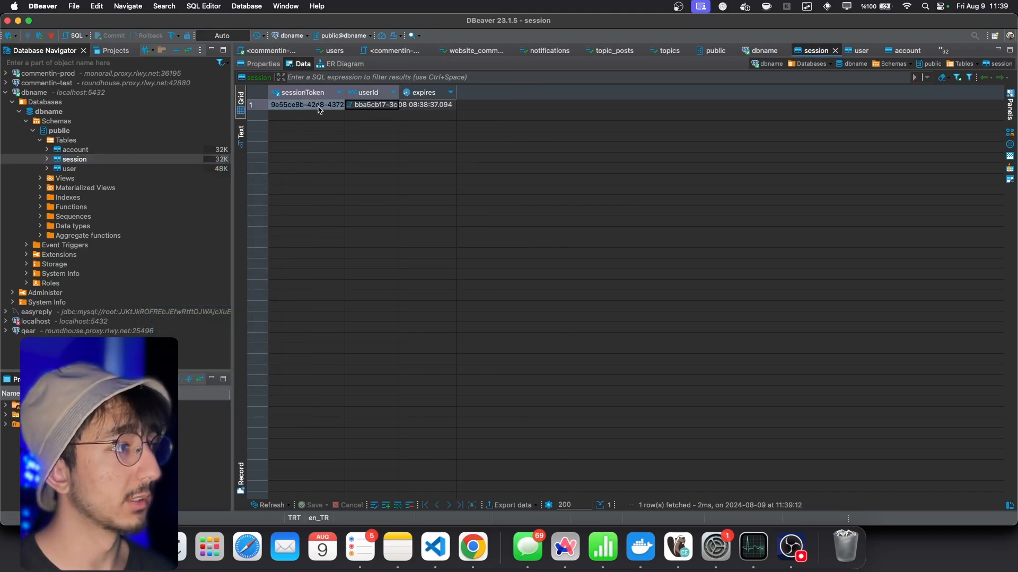
{"action": "mouse_move", "coordinate": [390, 185]}
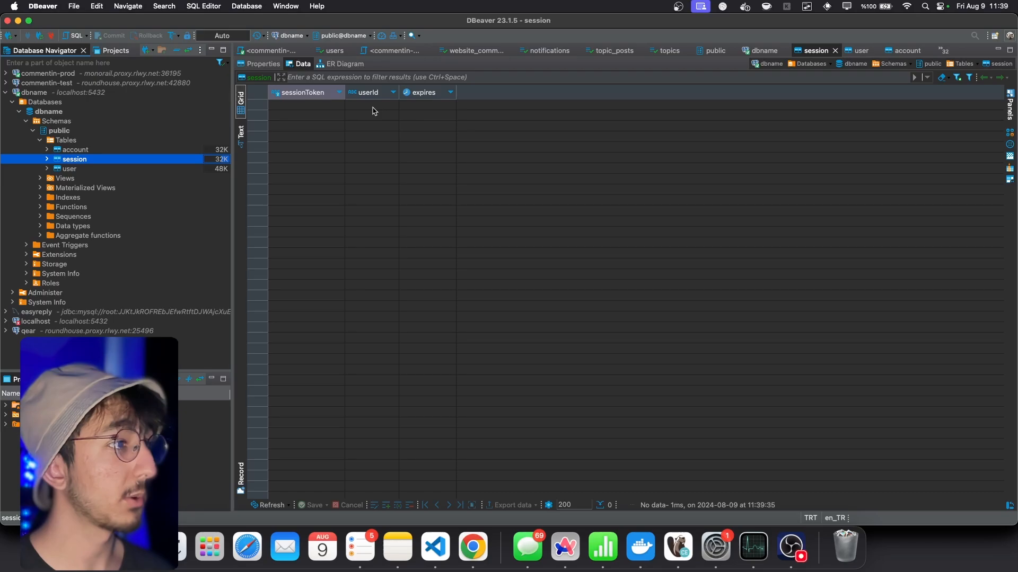
{"action": "mouse_move", "coordinate": [279, 134]}
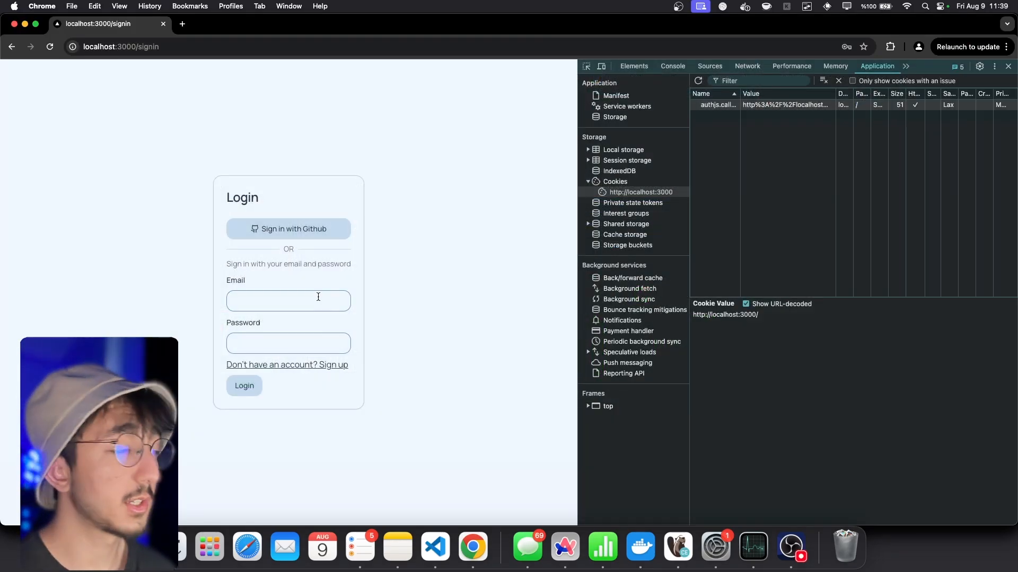
Sign in via GitHub as ugurkellecioglu, authorize authjs-example, and select the session-token cookie value
{"action": "left_click", "coordinate": [287, 228]}
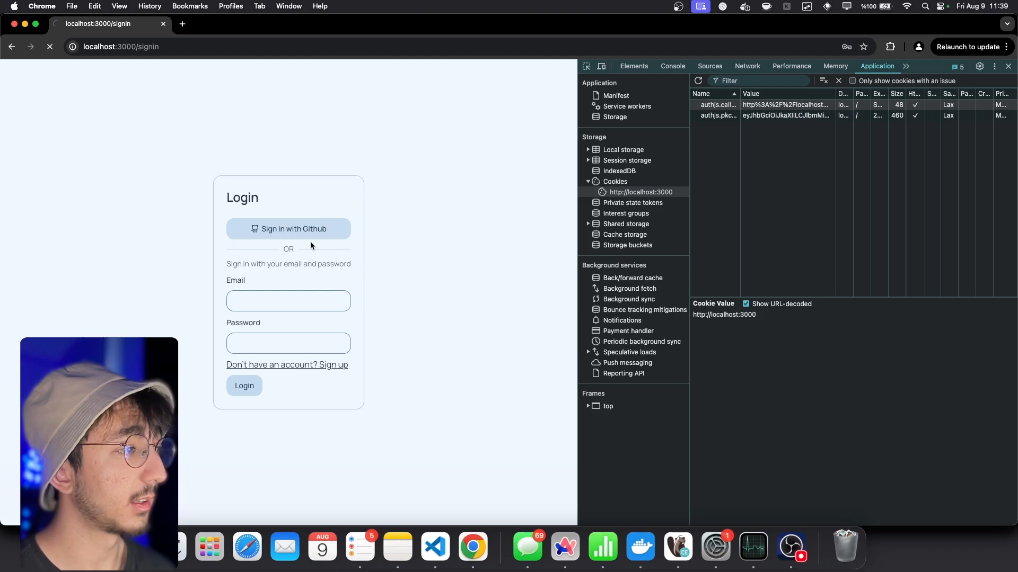
{"action": "left_click", "coordinate": [288, 228]}
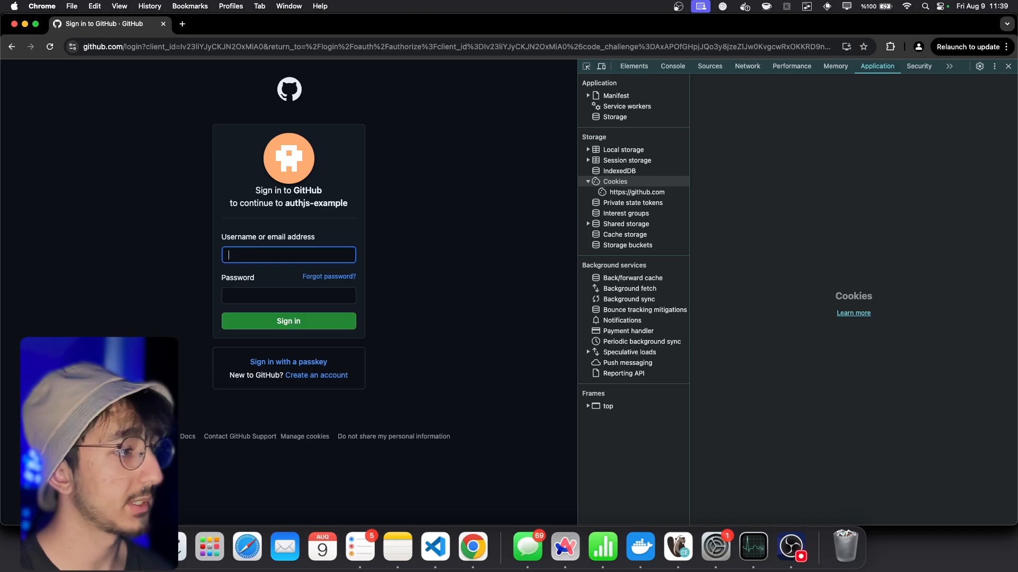
{"action": "type", "text": "ugurkellecioglu"}
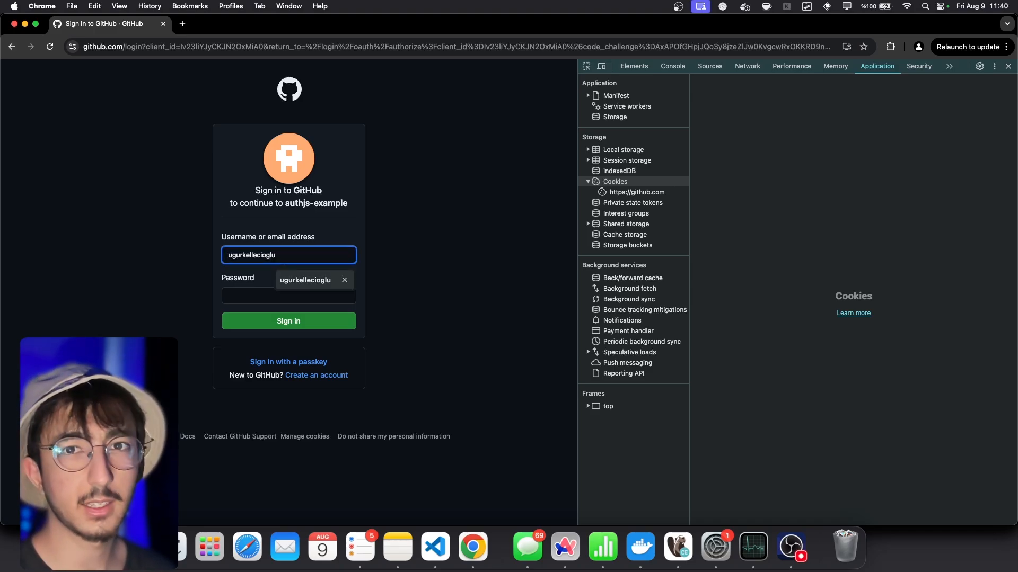
{"action": "left_click", "coordinate": [289, 320]}
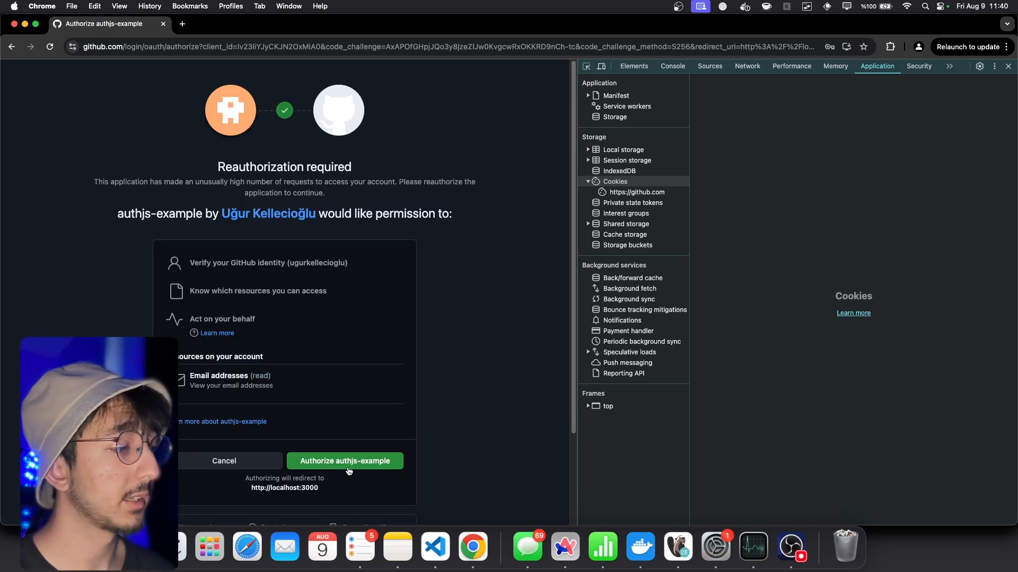
{"action": "left_click", "coordinate": [344, 460]}
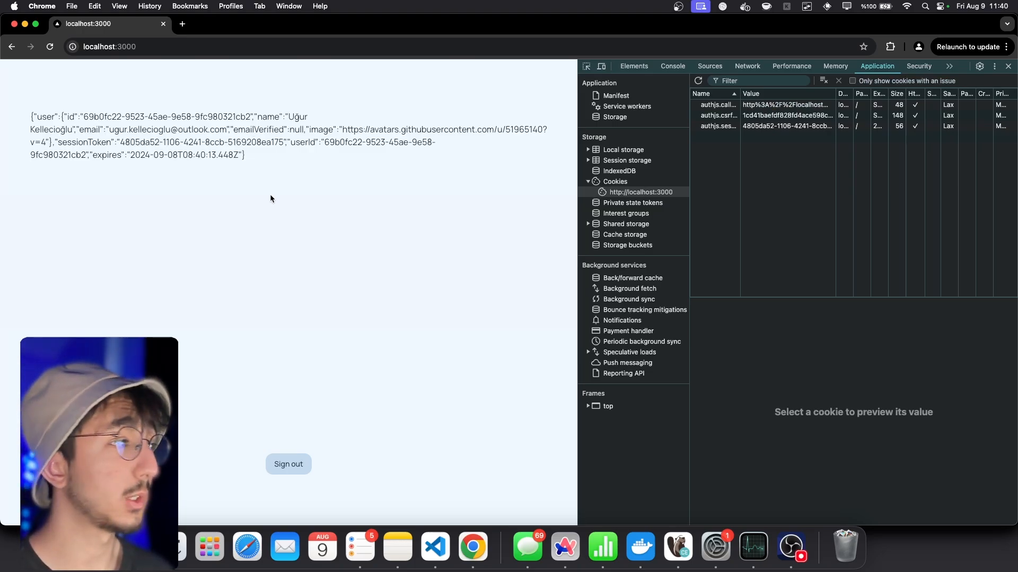
{"action": "left_click", "coordinate": [717, 126]}
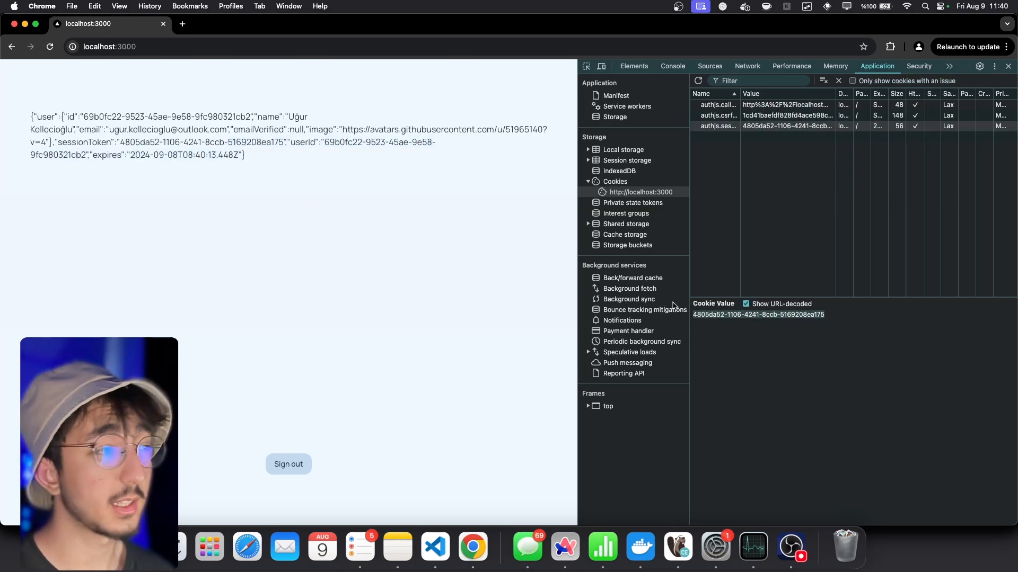
{"action": "left_click_drag", "start_coordinate": [32, 117], "coordinate": [245, 155]}
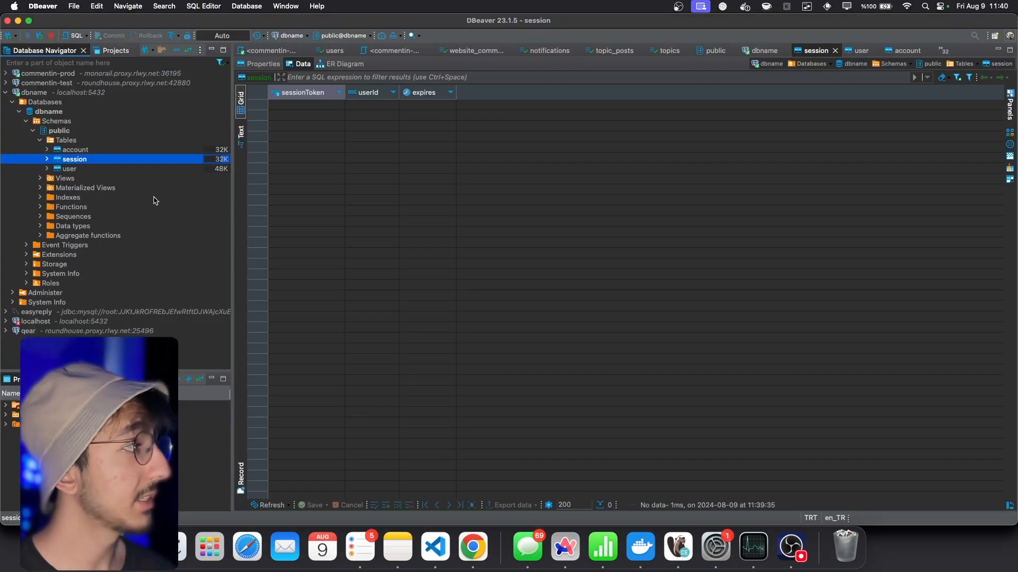
Refresh the session table to look for the GitHub login's session row
{"action": "right_click", "coordinate": [68, 169]}
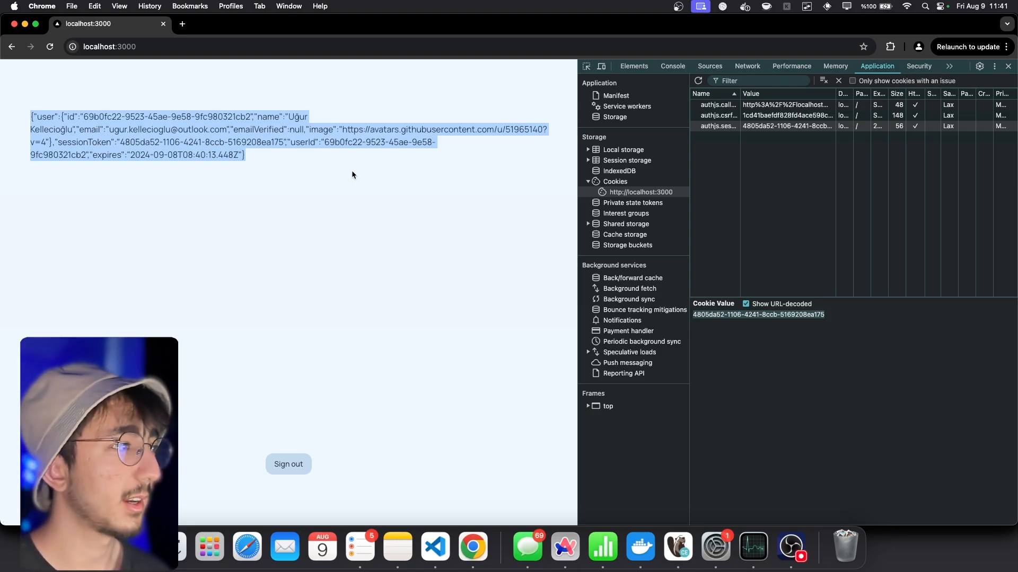
Sign out of the GitHub session on localhost:3000
{"action": "left_click", "coordinate": [289, 464]}
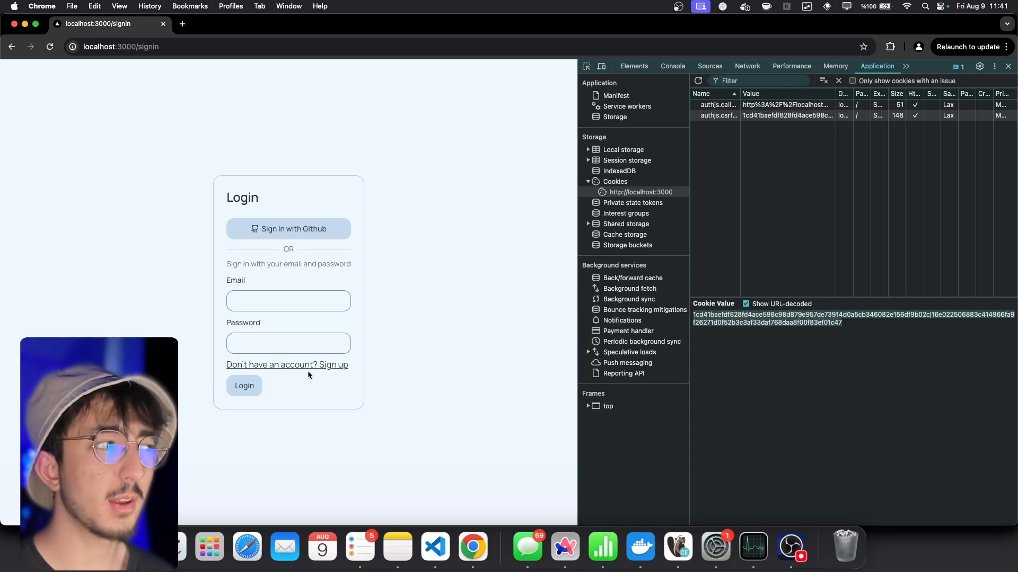
{"action": "mouse_move", "coordinate": [440, 278]}
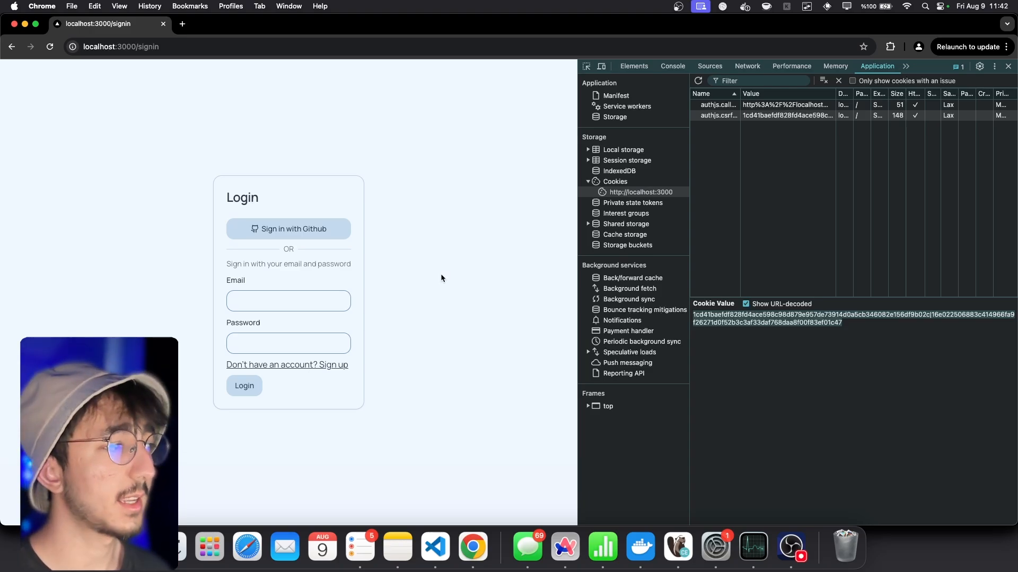
{"action": "mouse_move", "coordinate": [429, 327]}
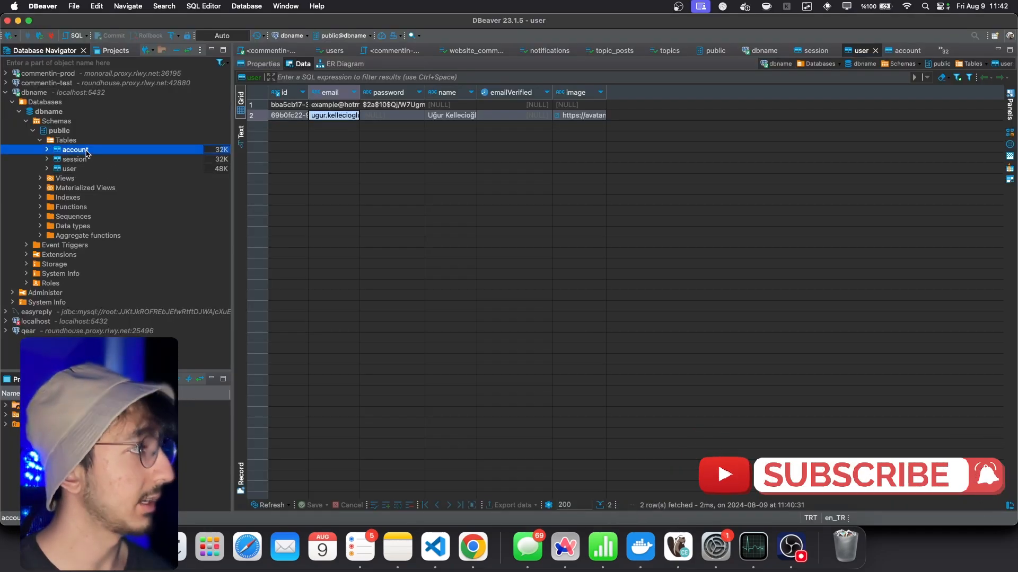
Open the account table's data from the Database Navigator
{"action": "left_click", "coordinate": [75, 149]}
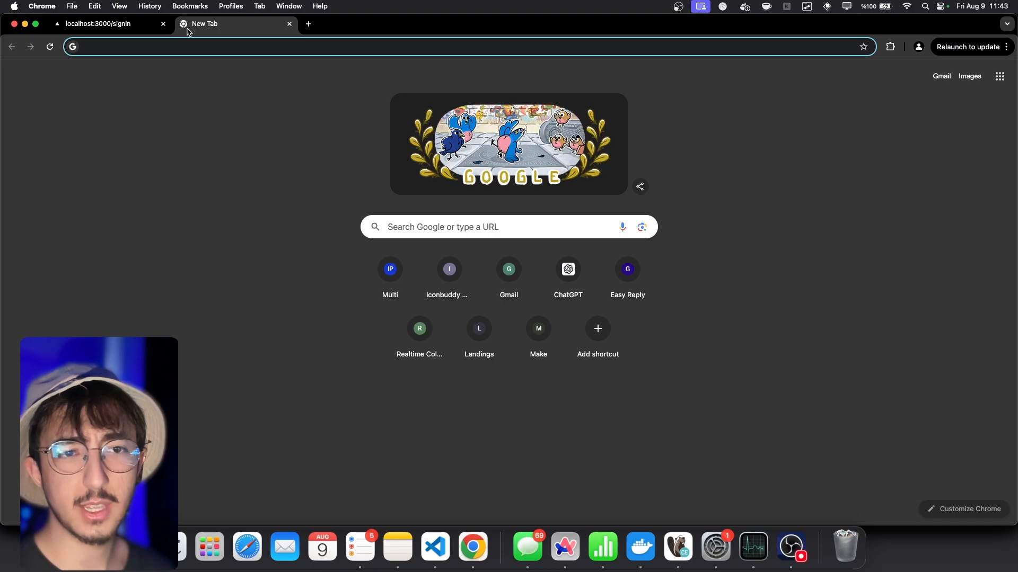
Go to authjs.dev/getting-started/database and open the Drizzle ORM adapter docs
{"action": "type", "text": "authjs.dev/getting-started/database"}
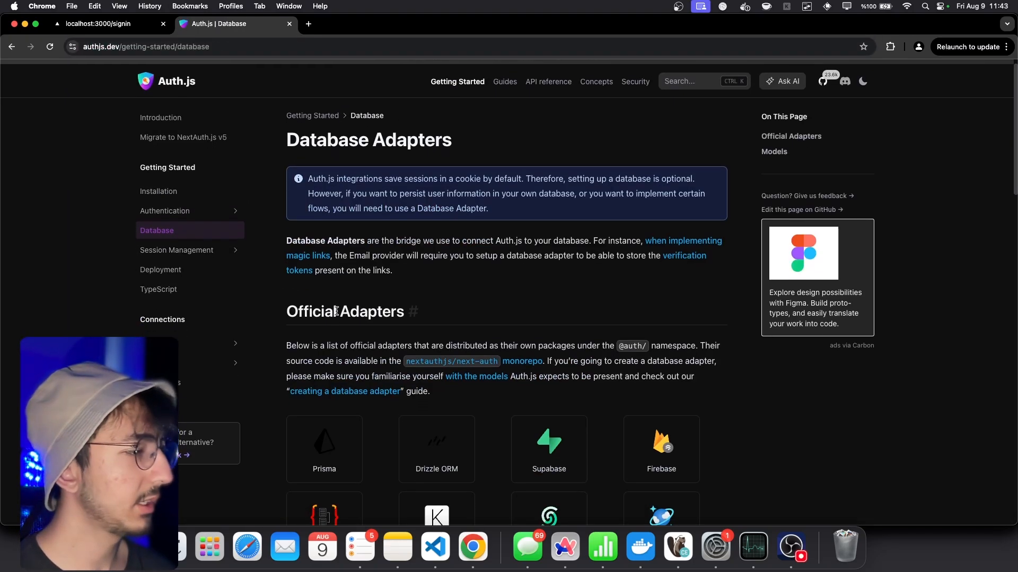
{"action": "scroll", "scroll_direction": "down", "scroll_amount": 3}
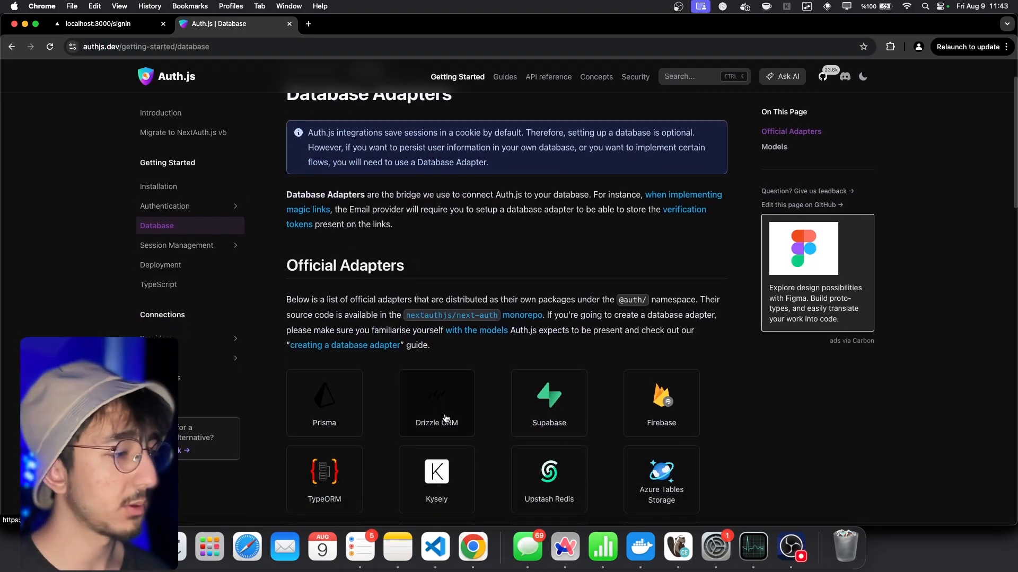
{"action": "left_click", "coordinate": [436, 402]}
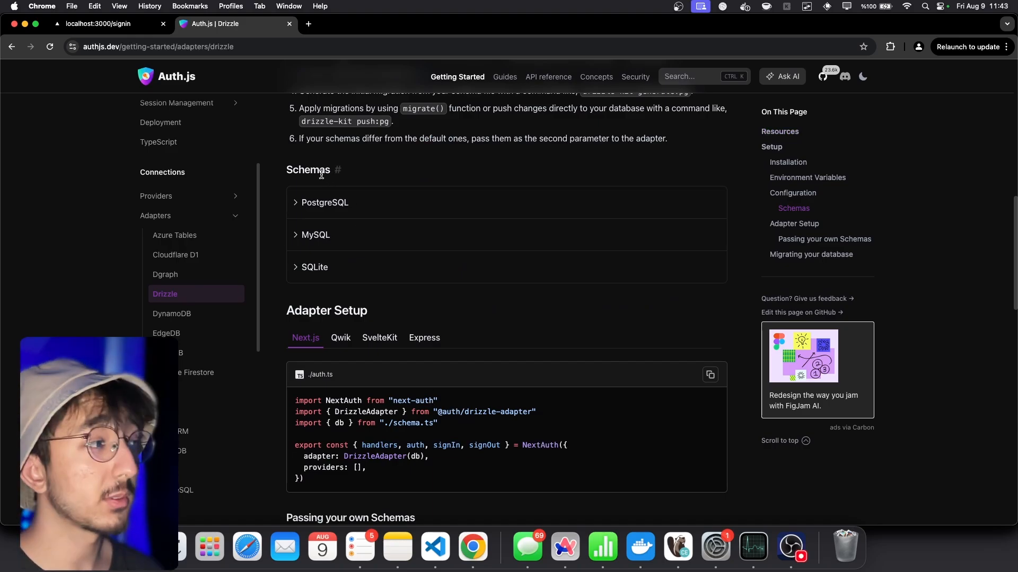
{"action": "mouse_move", "coordinate": [331, 197]}
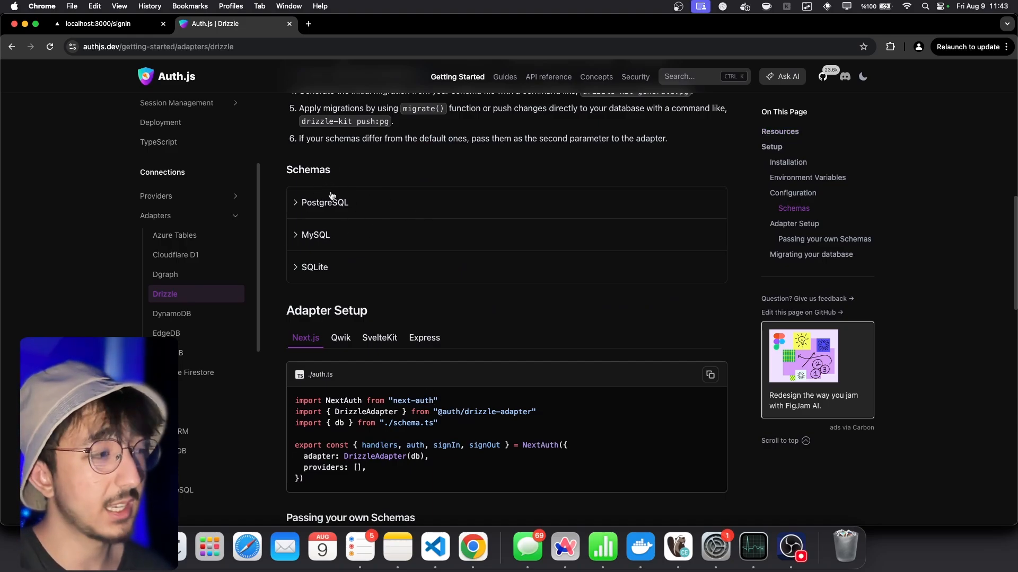
Expand the PostgreSQL schema example, scroll through its tables, and switch to VS Code
{"action": "left_click", "coordinate": [324, 203]}
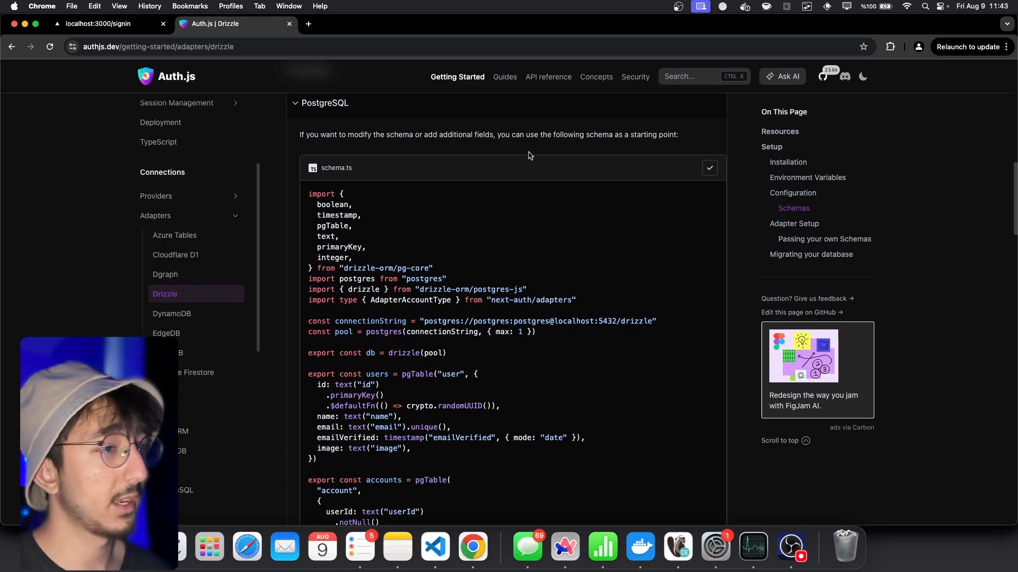
{"action": "scroll", "scroll_direction": "down", "scroll_amount": 3}
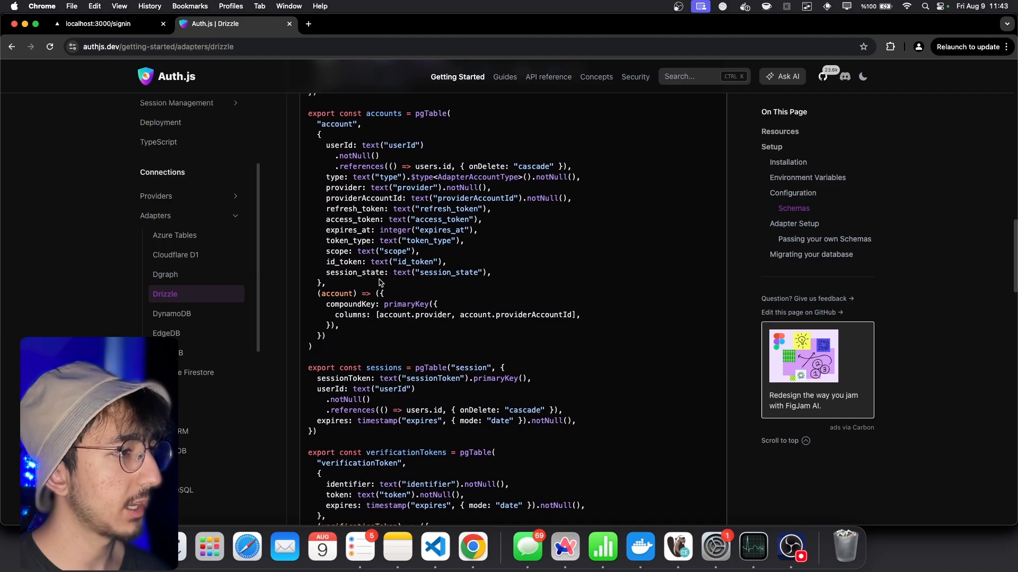
{"action": "scroll", "scroll_direction": "down", "scroll_amount": 3}
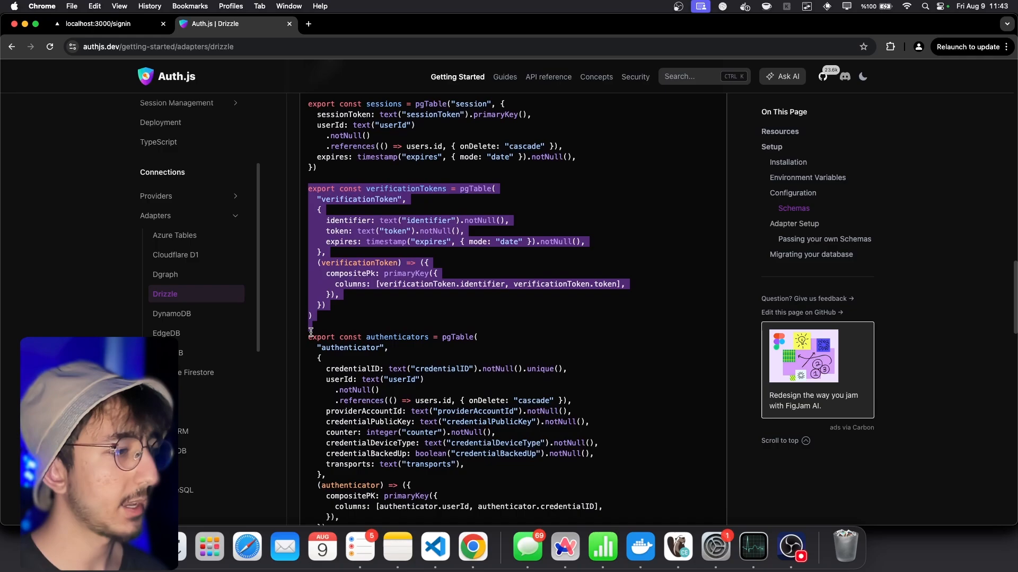
{"action": "scroll", "scroll_direction": "down", "scroll_amount": 3}
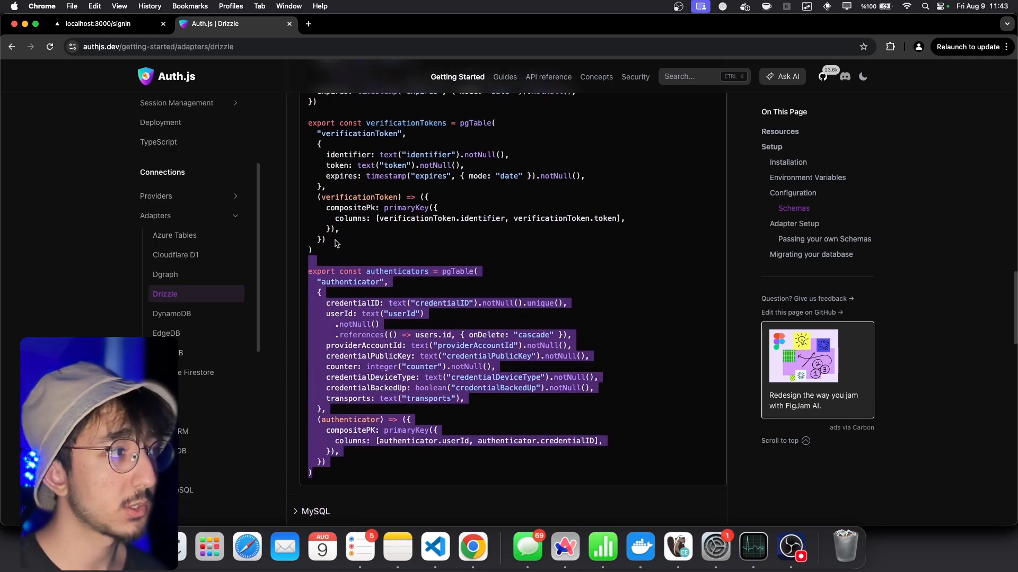
{"action": "scroll", "scroll_direction": "down", "scroll_amount": 3}
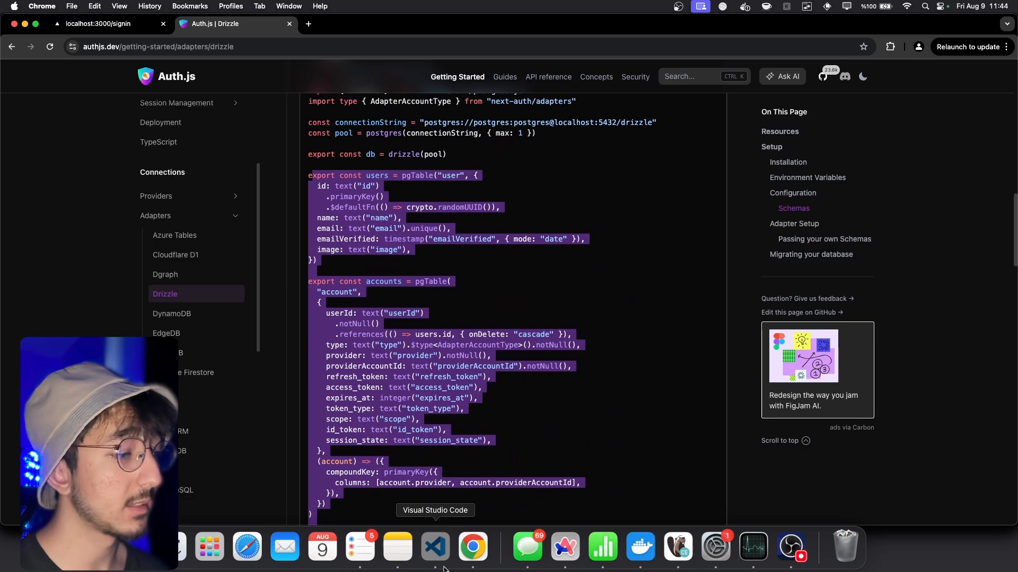
{"action": "left_click", "coordinate": [435, 547]}
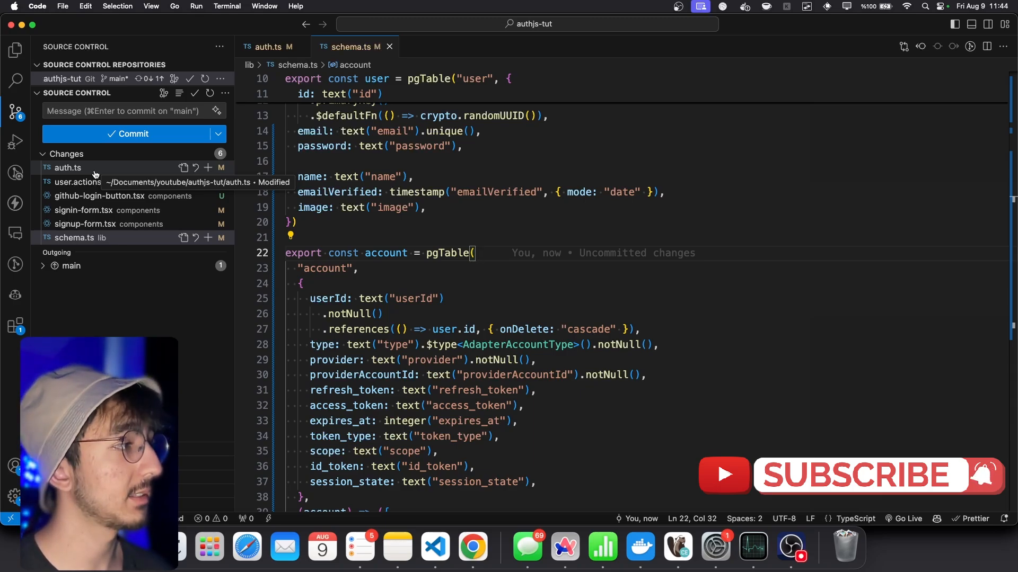
Open auth.ts and highlight authConfig and the exported handlers on line 72
{"action": "left_click", "coordinate": [266, 46]}
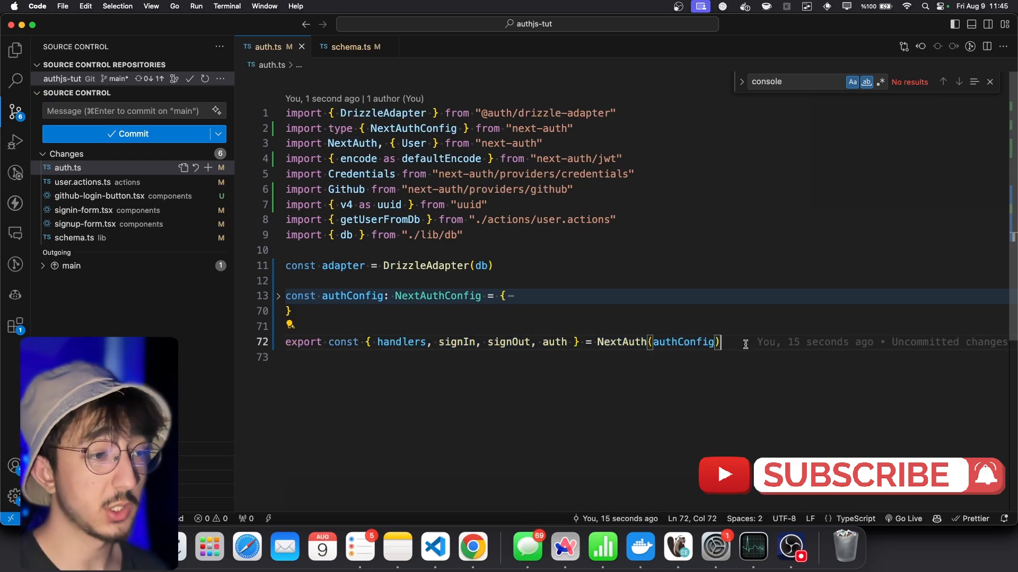
{"action": "double_click", "coordinate": [683, 342]}
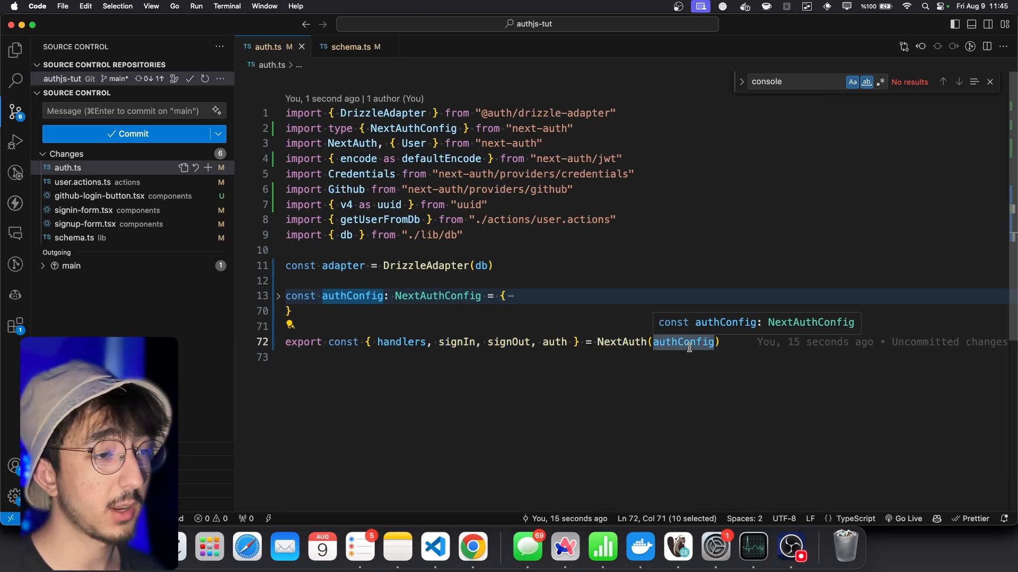
{"action": "double_click", "coordinate": [401, 342]}
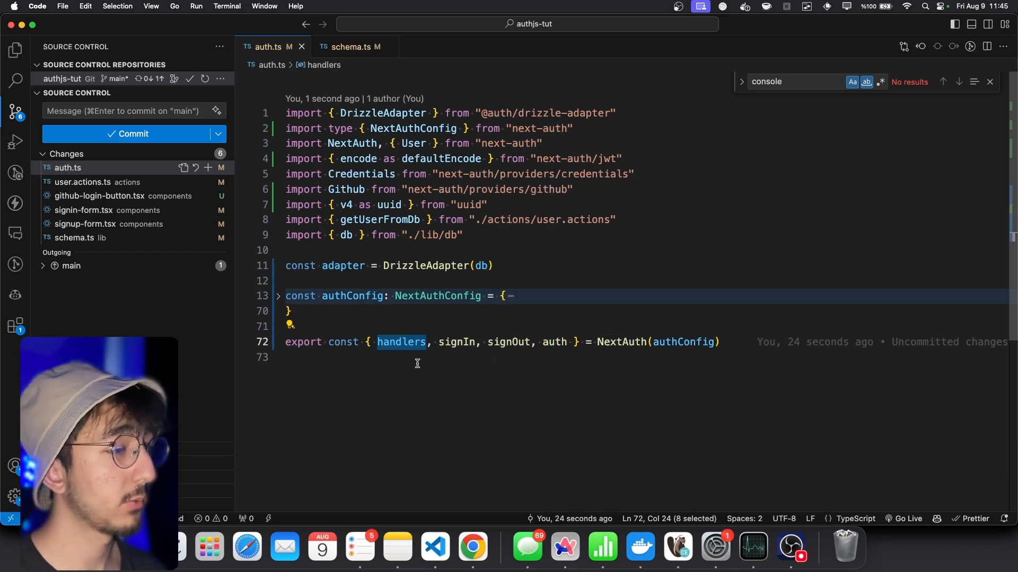
{"action": "mouse_move", "coordinate": [401, 342]}
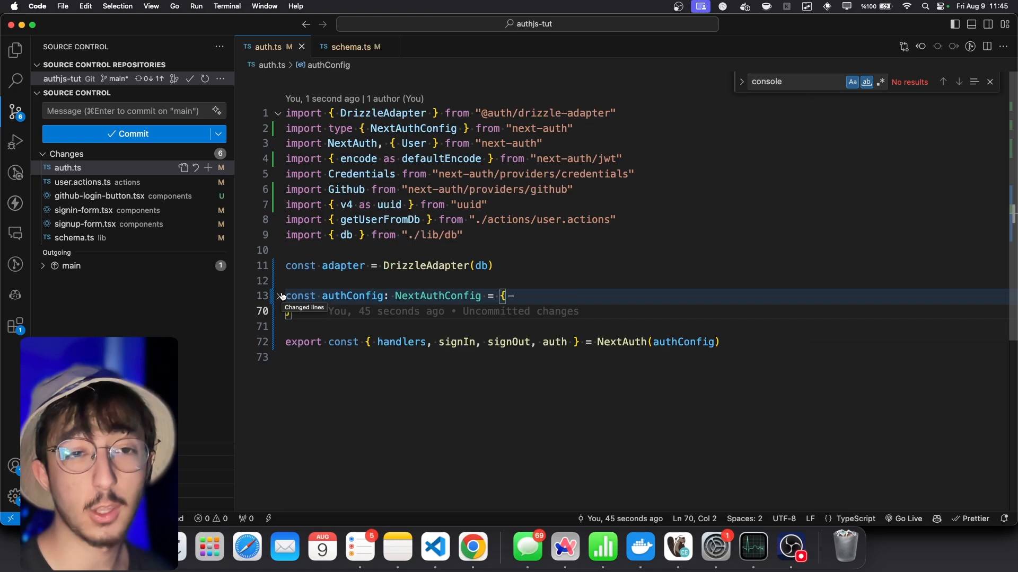
Unfold authConfig, retype the adapter as DrizzleAdapter(db), and select that adapter line
{"action": "left_click", "coordinate": [278, 295]}
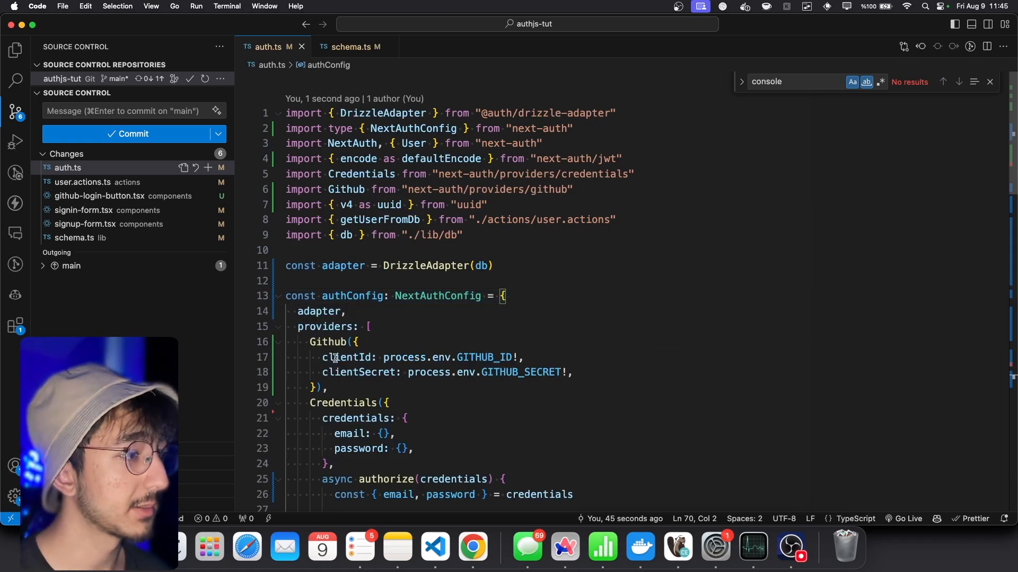
{"action": "double_click", "coordinate": [318, 285]}
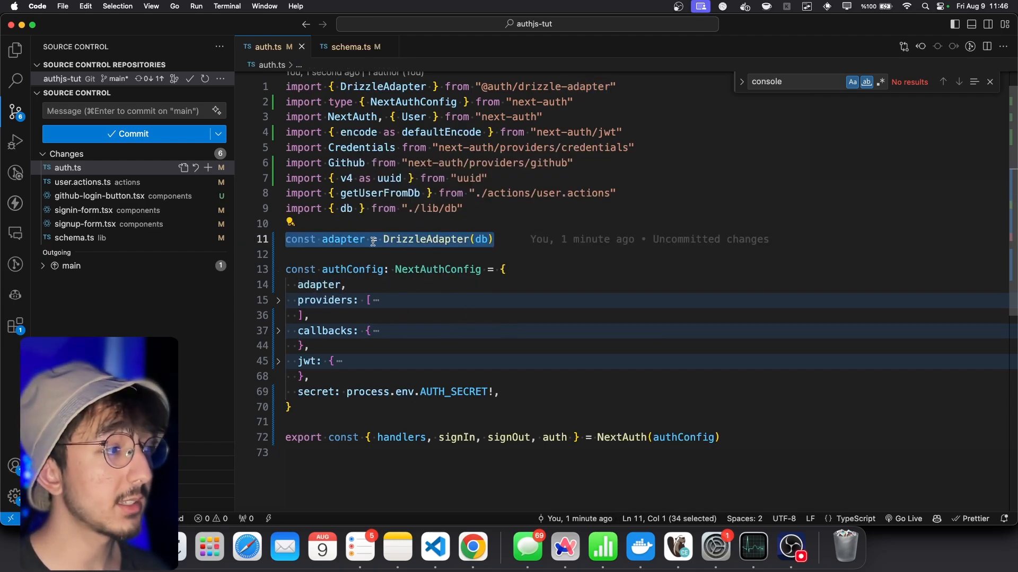
{"action": "key", "text": "Delete"}
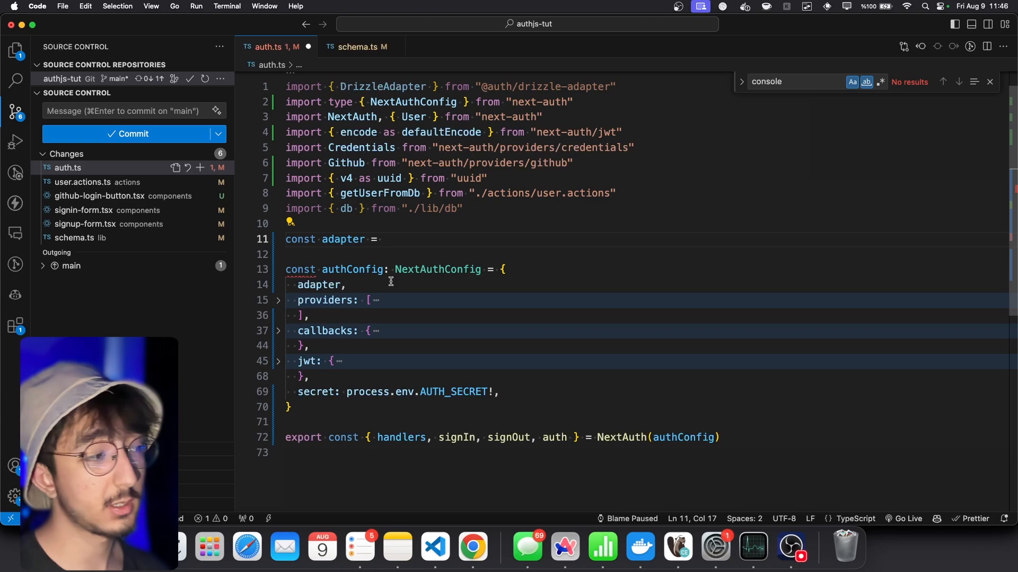
{"action": "type", "text": "DrizzleAdapter(db)"}
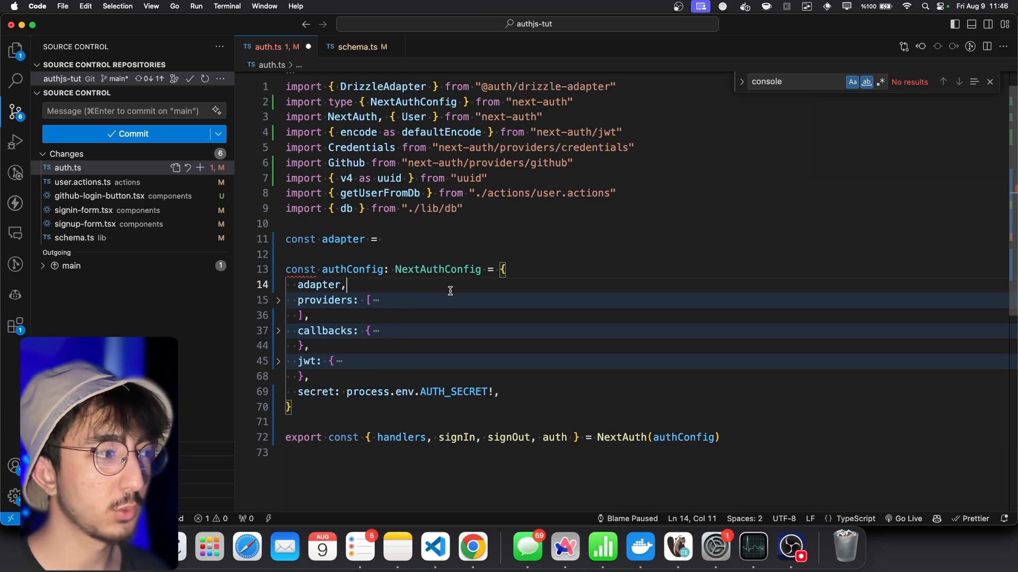
{"action": "type", "text": "DrizzleAdapter(db)"}
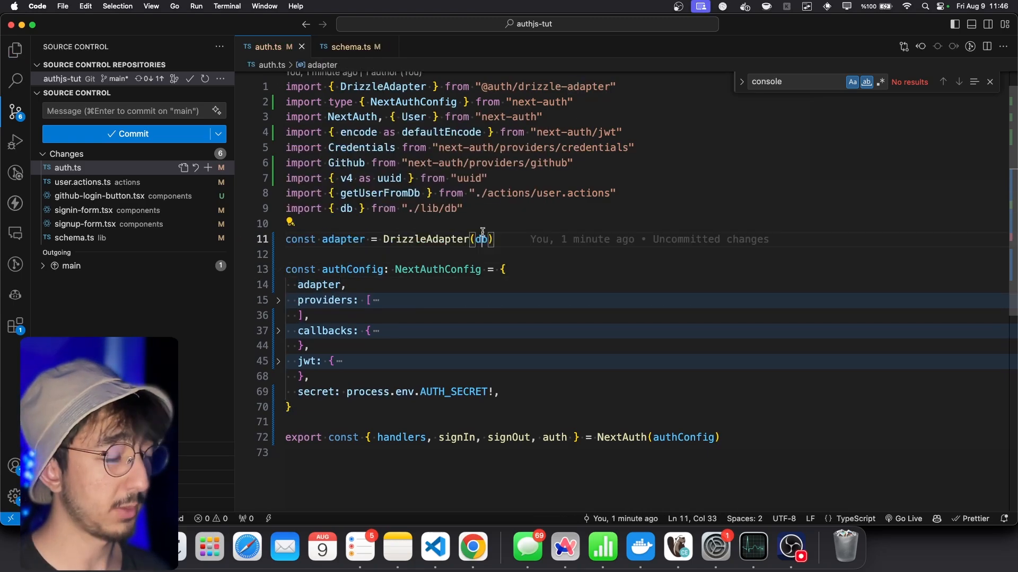
{"action": "triple_click", "coordinate": [390, 239]}
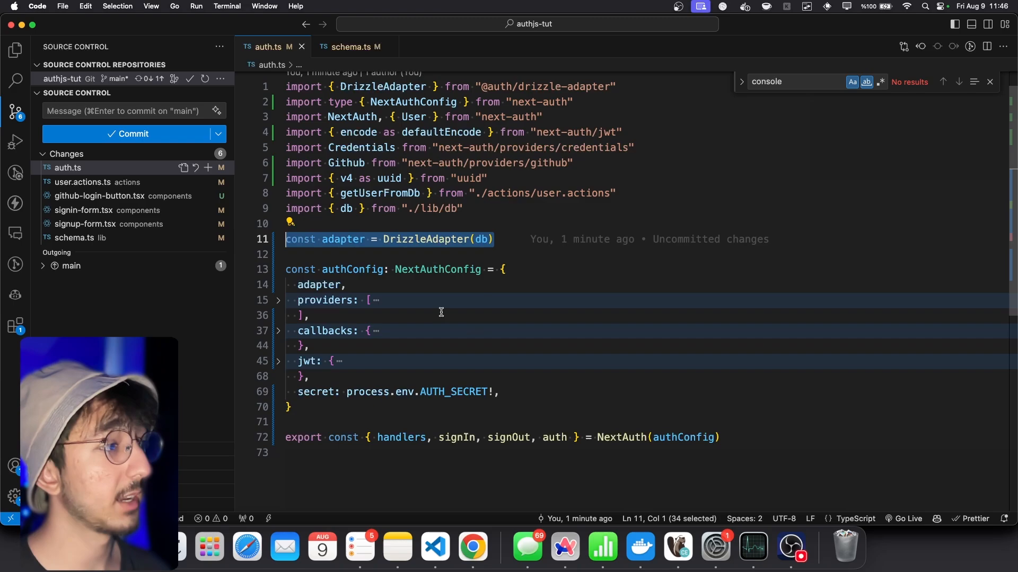
{"action": "double_click", "coordinate": [341, 239]}
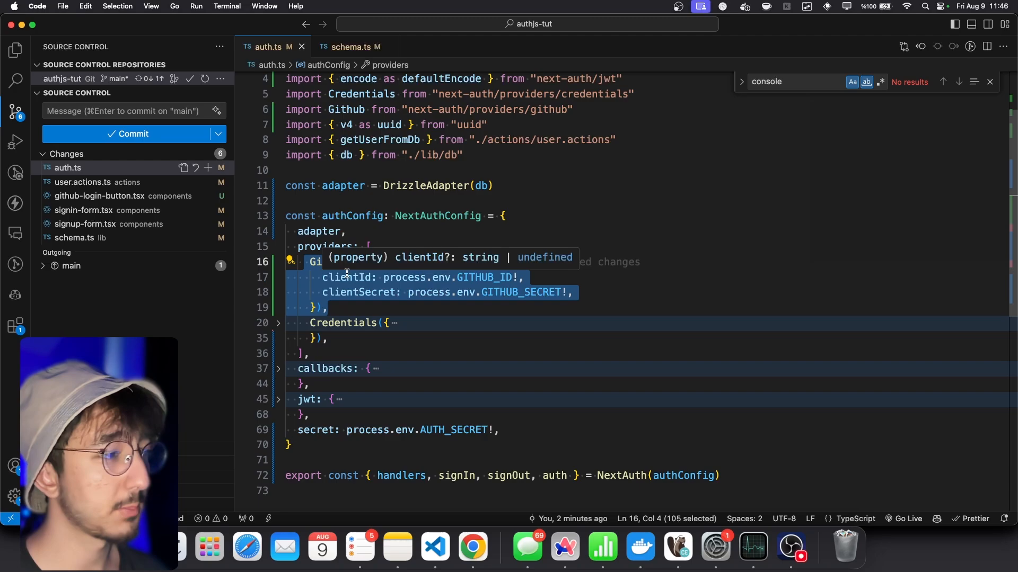
Highlight the GitHub clientSecret, fold the GitHub provider and unfold the Credentials provider
{"action": "double_click", "coordinate": [358, 292]}
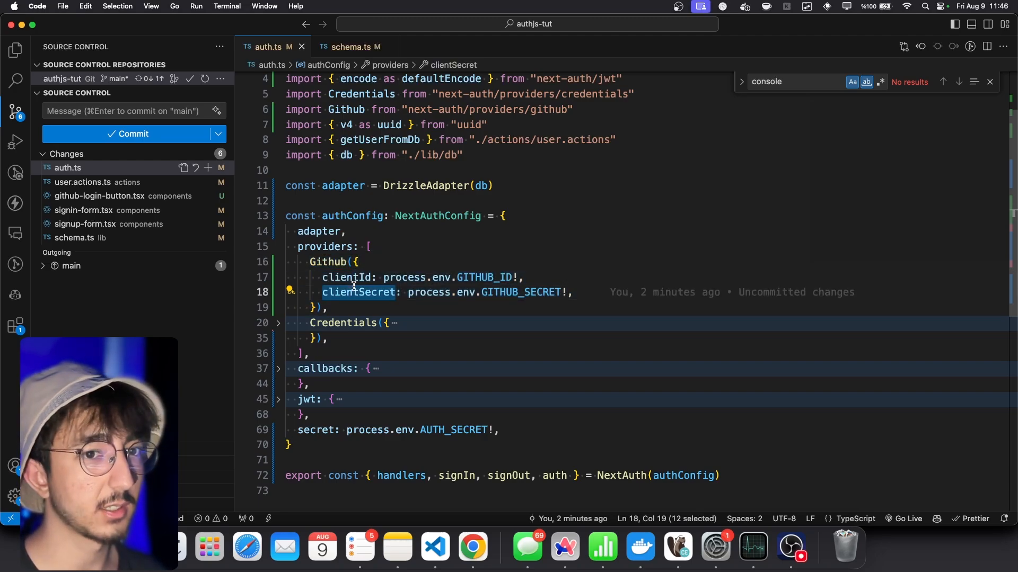
{"action": "left_click", "coordinate": [278, 262]}
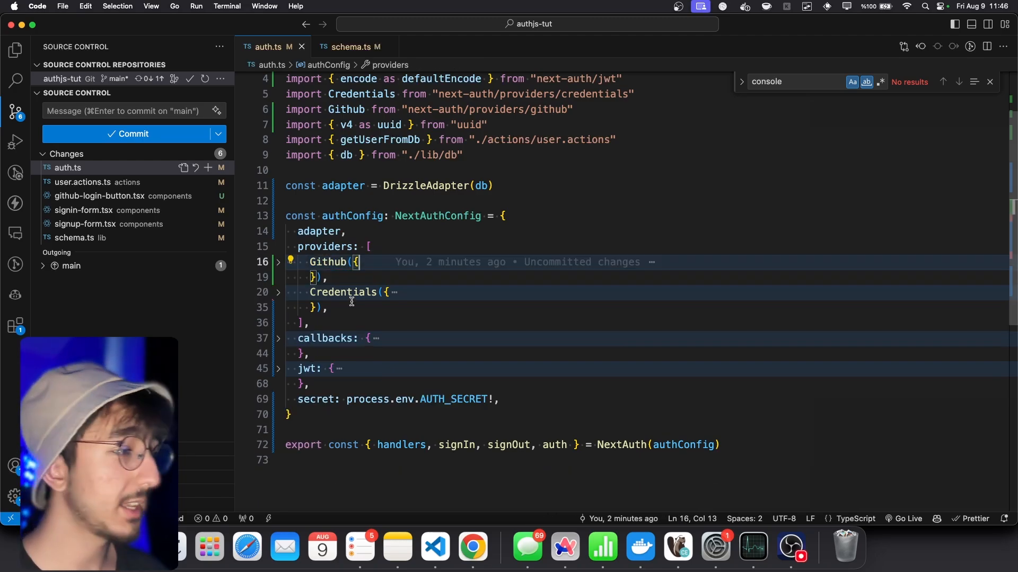
{"action": "left_click", "coordinate": [278, 293]}
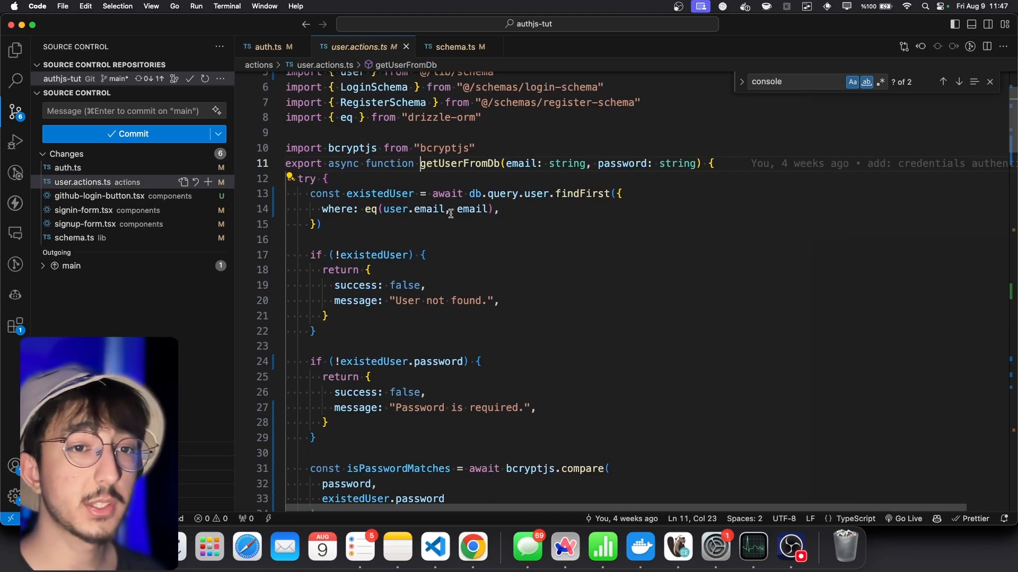
Highlight getUserFromDb's email parameter and its returned data in user.actions.ts
{"action": "double_click", "coordinate": [520, 164]}
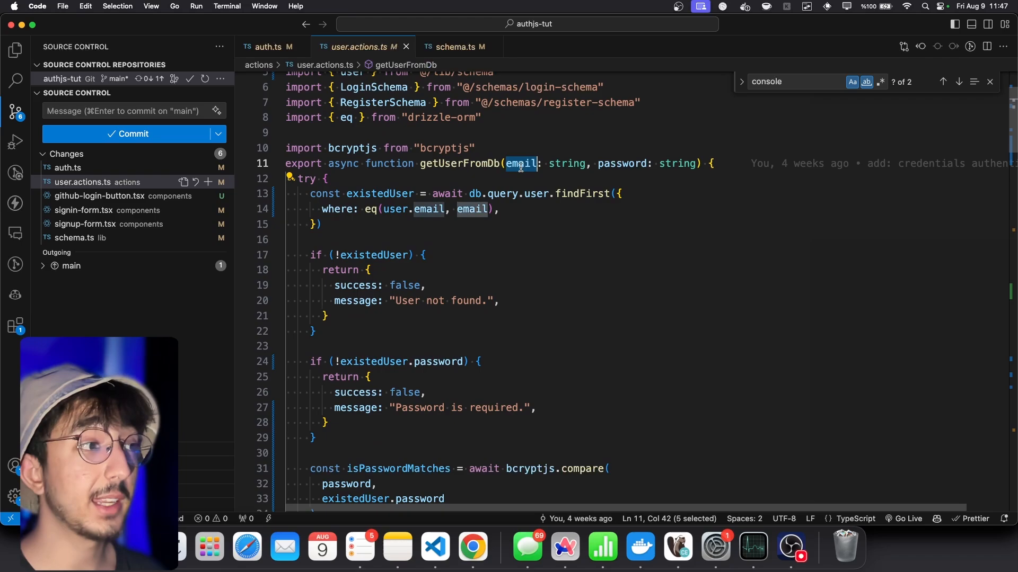
{"action": "left_click", "coordinate": [365, 240]}
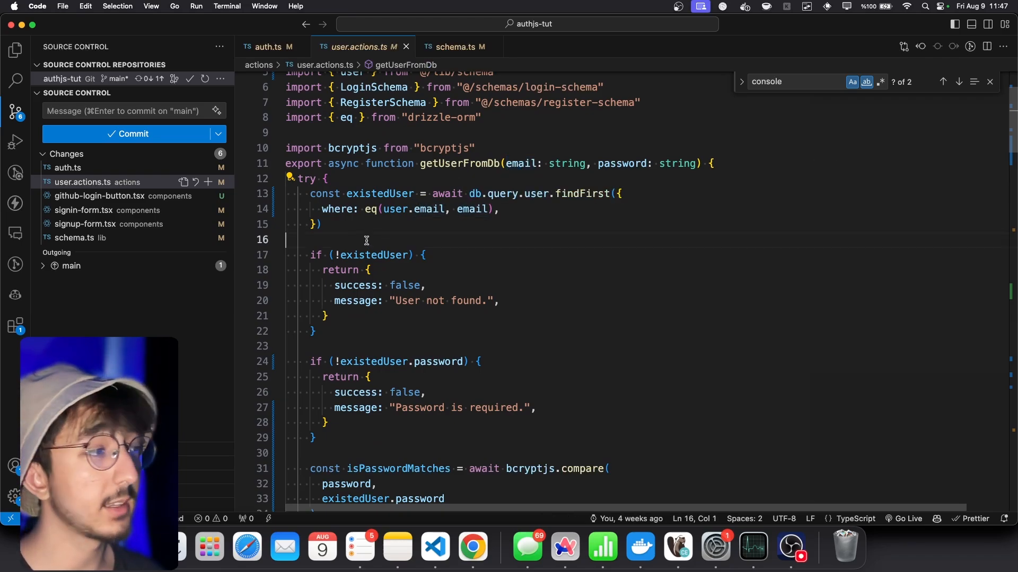
{"action": "double_click", "coordinate": [622, 162]}
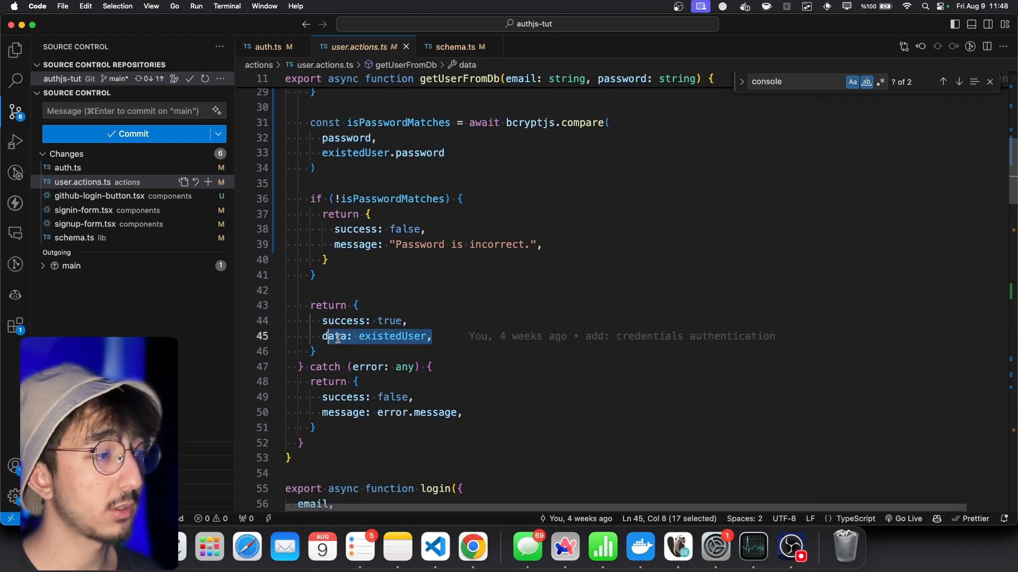
Back in auth.ts, highlight the returned res.data user in the Credentials authorize
{"action": "left_click", "coordinate": [267, 46]}
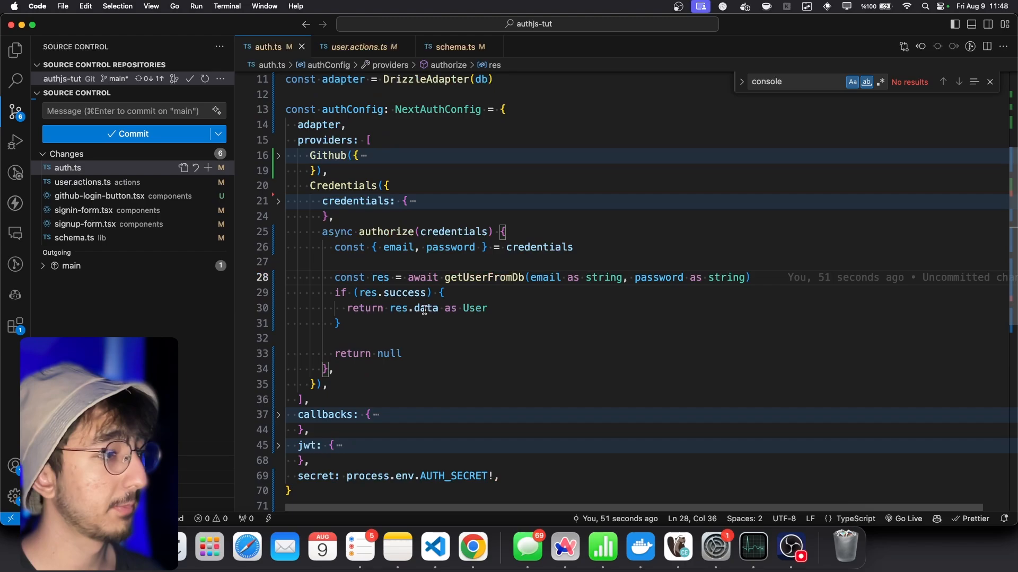
{"action": "double_click", "coordinate": [404, 292]}
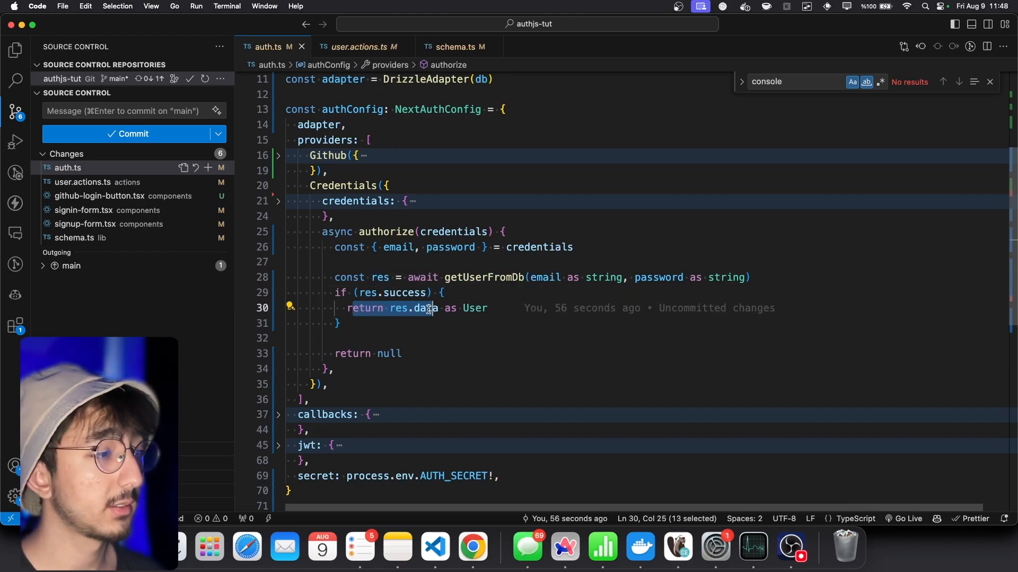
{"action": "left_click", "coordinate": [330, 277]}
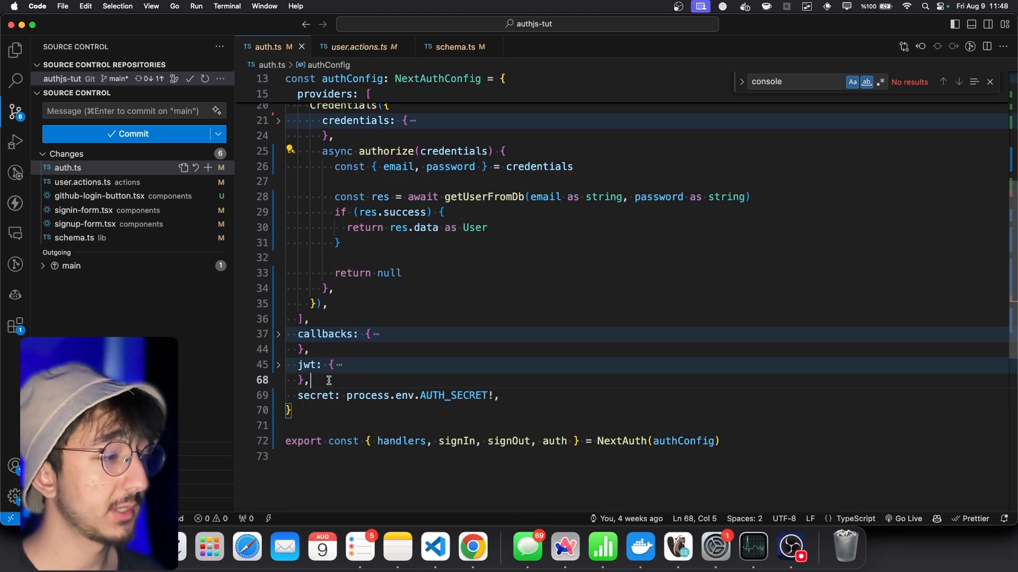
Fold the credentials check and start typing console.log inside the jwt encode function
{"action": "double_click", "coordinate": [305, 364]}
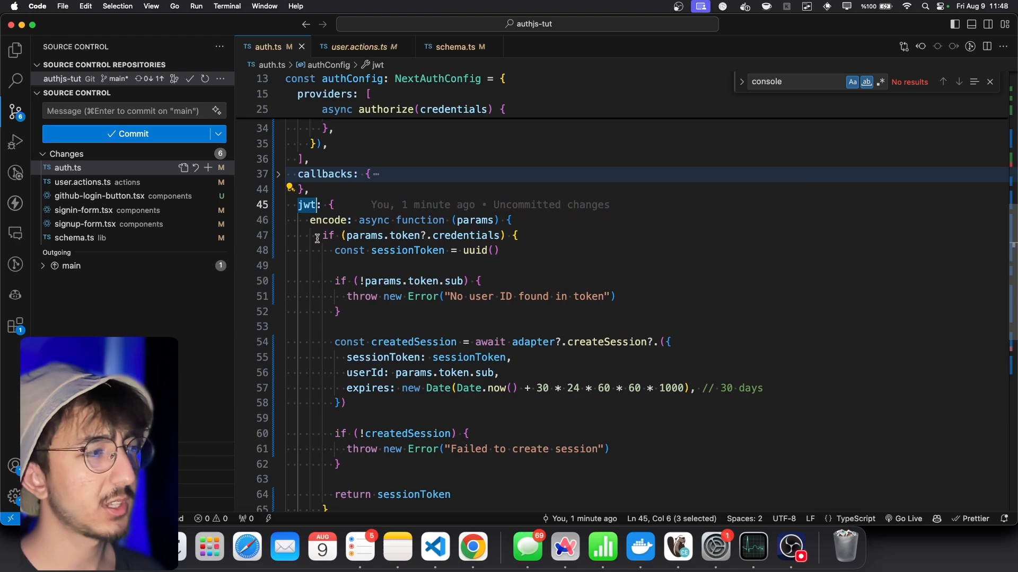
{"action": "left_click", "coordinate": [279, 235]}
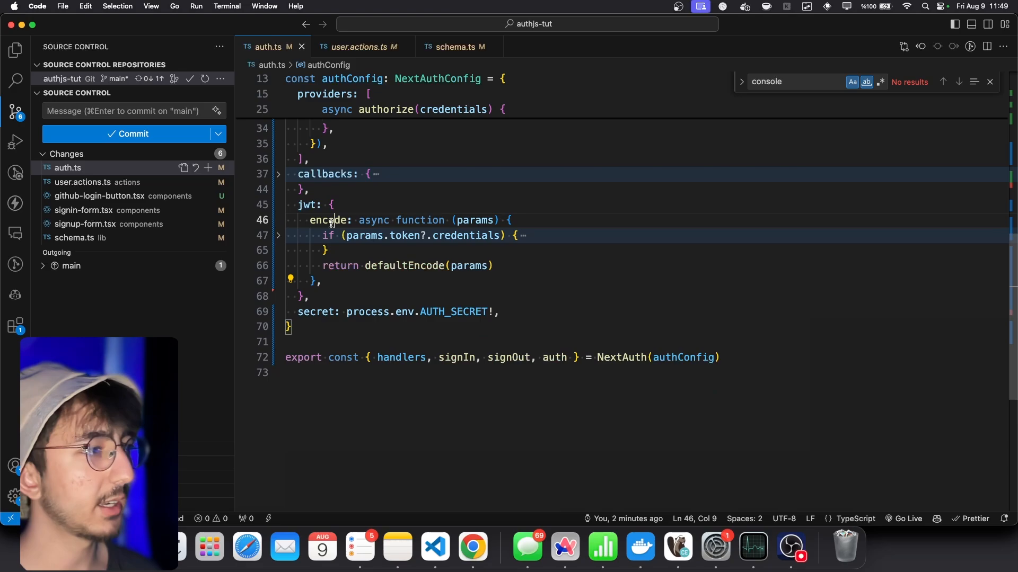
{"action": "double_click", "coordinate": [331, 220]}
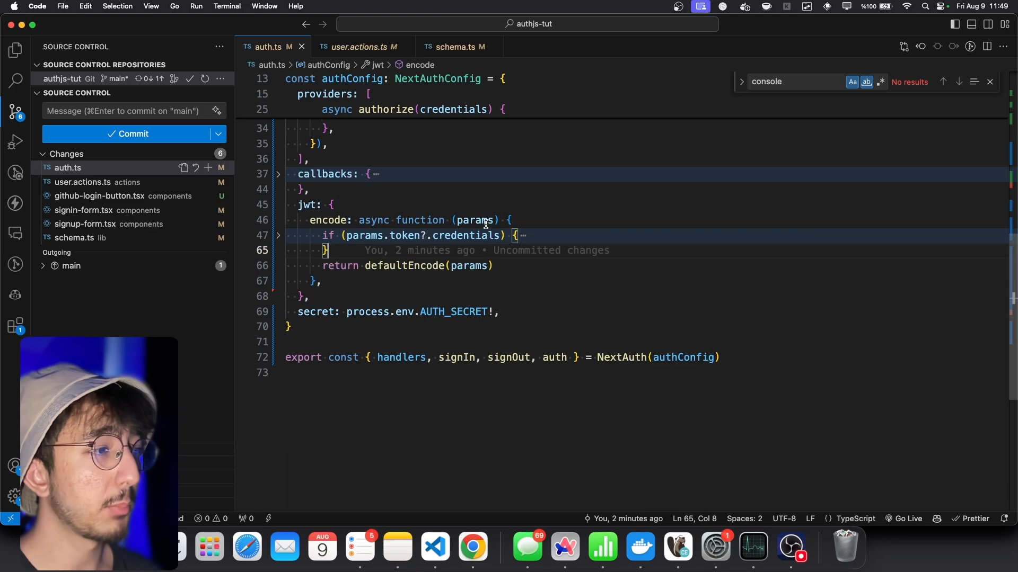
{"action": "type", "text": "console.l"}
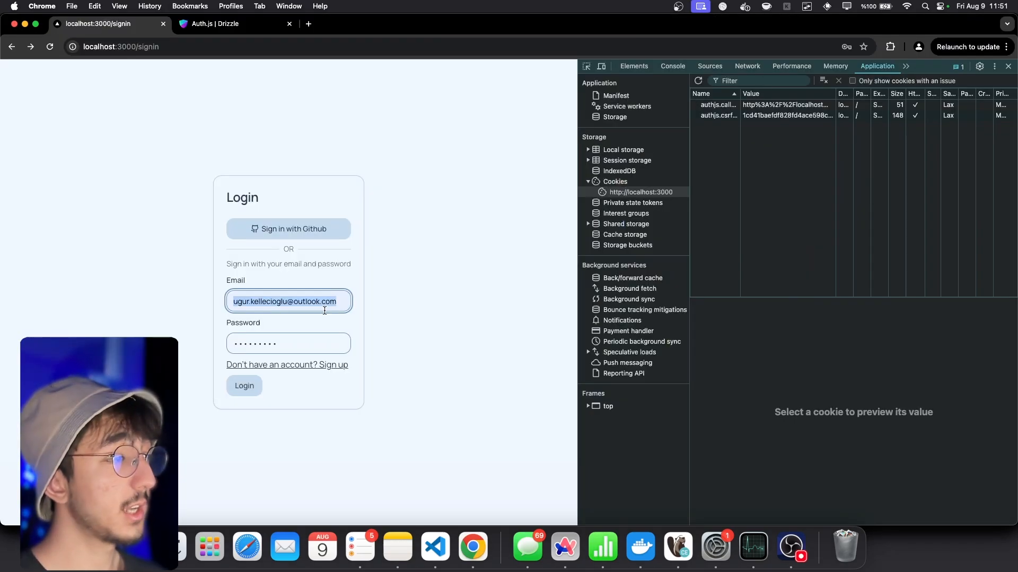
Start entering the email on the localhost:3000 sign-in form
{"action": "type", "text": "e"}
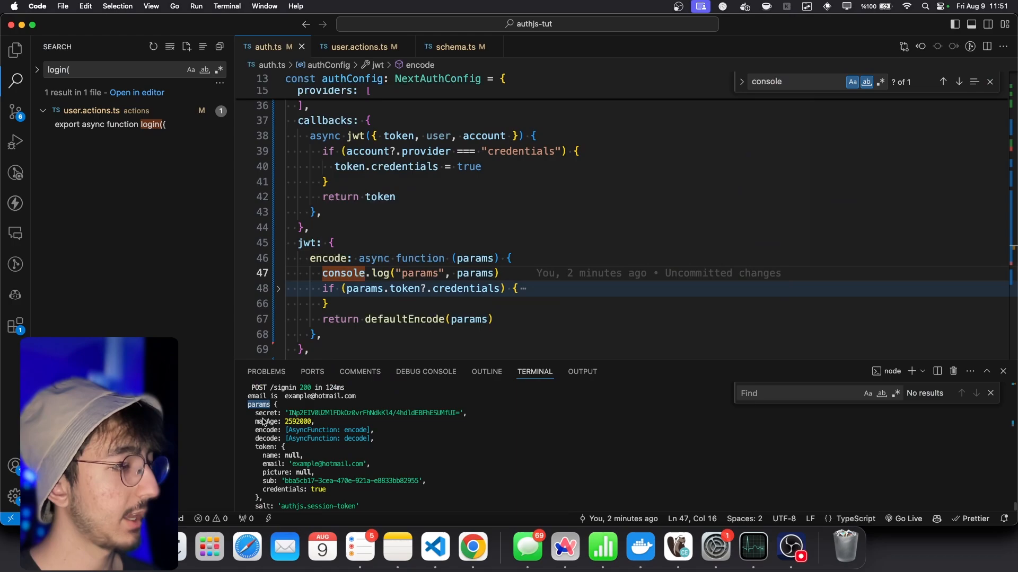
Highlight the logged params, its token, the credentials true flag, and the generated sessionToken
{"action": "left_click_drag", "start_coordinate": [258, 413], "coordinate": [318, 505]}
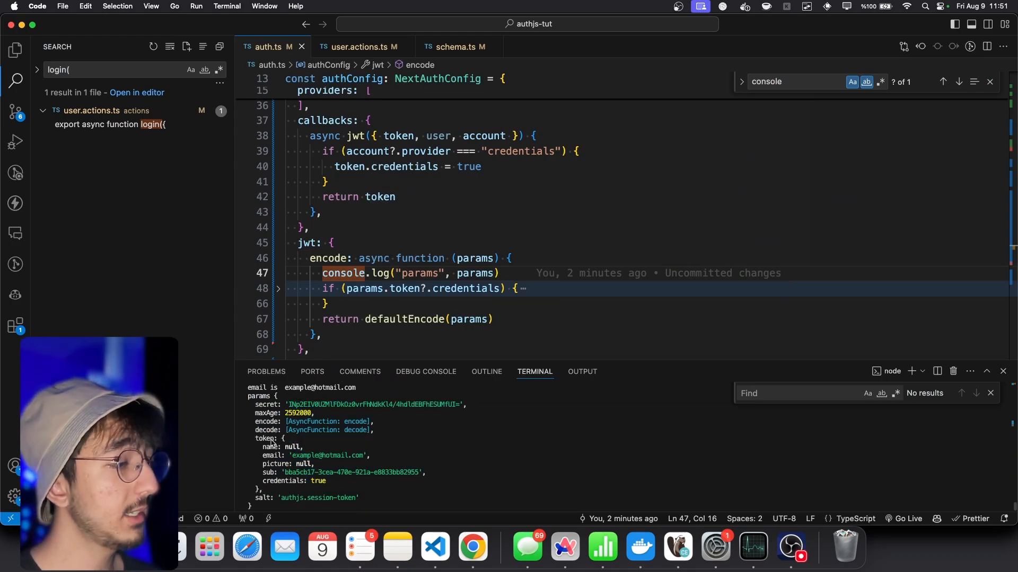
{"action": "double_click", "coordinate": [264, 439]}
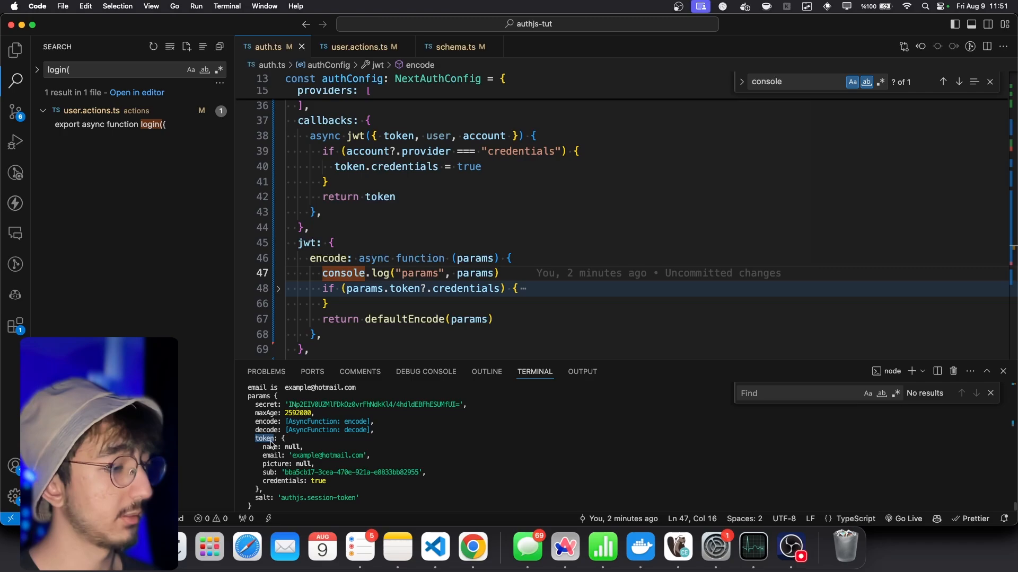
{"action": "double_click", "coordinate": [281, 480]}
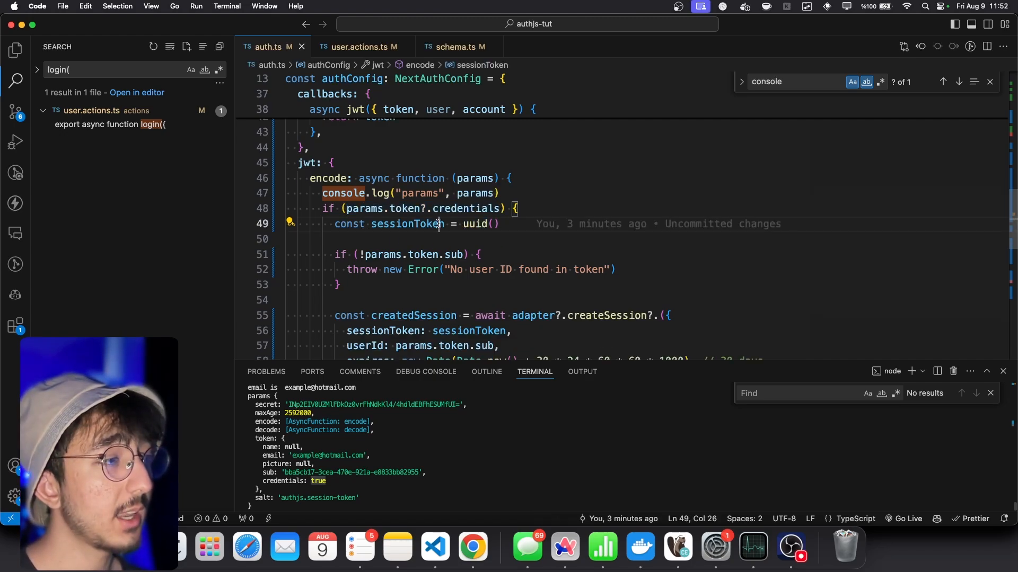
{"action": "double_click", "coordinate": [474, 223]}
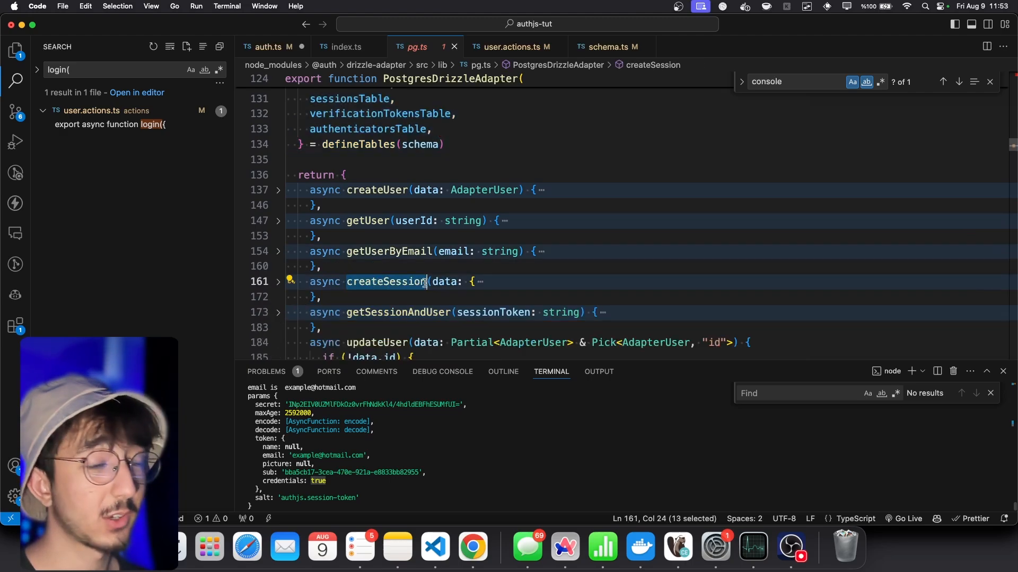
Glance at the adapter's index.ts, then highlight sessionToken passed to createSession in auth.ts
{"action": "left_click", "coordinate": [345, 47]}
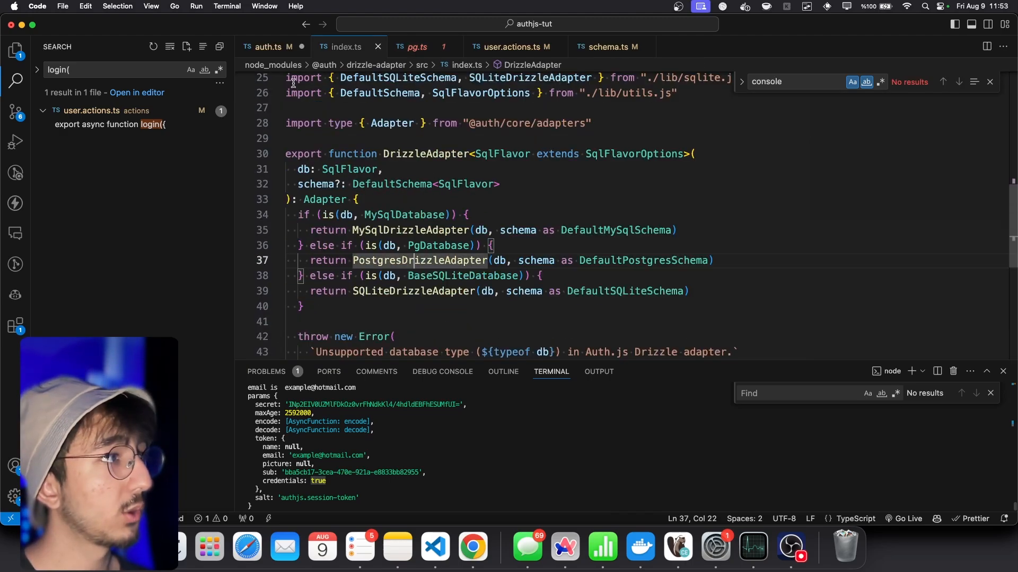
{"action": "left_click", "coordinate": [266, 47]}
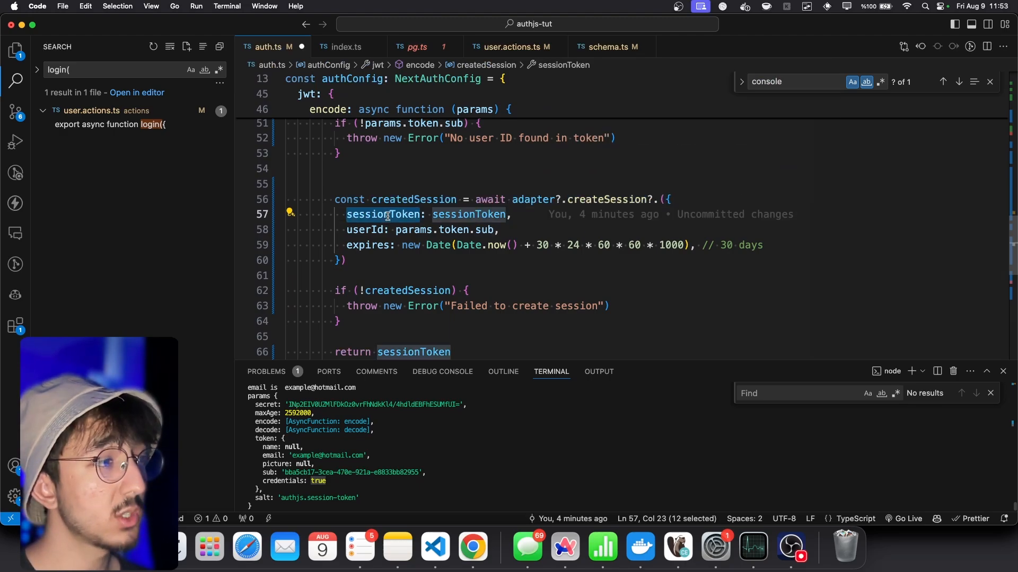
{"action": "double_click", "coordinate": [367, 245]}
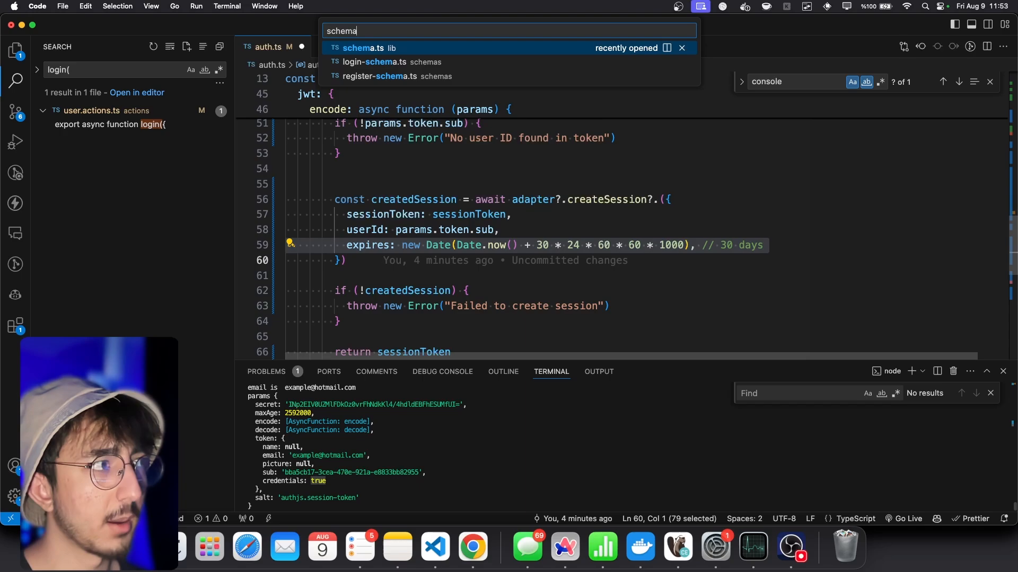
Open schema.ts and switch between the user actions and schema tabs to review the session table
{"action": "left_click", "coordinate": [366, 47]}
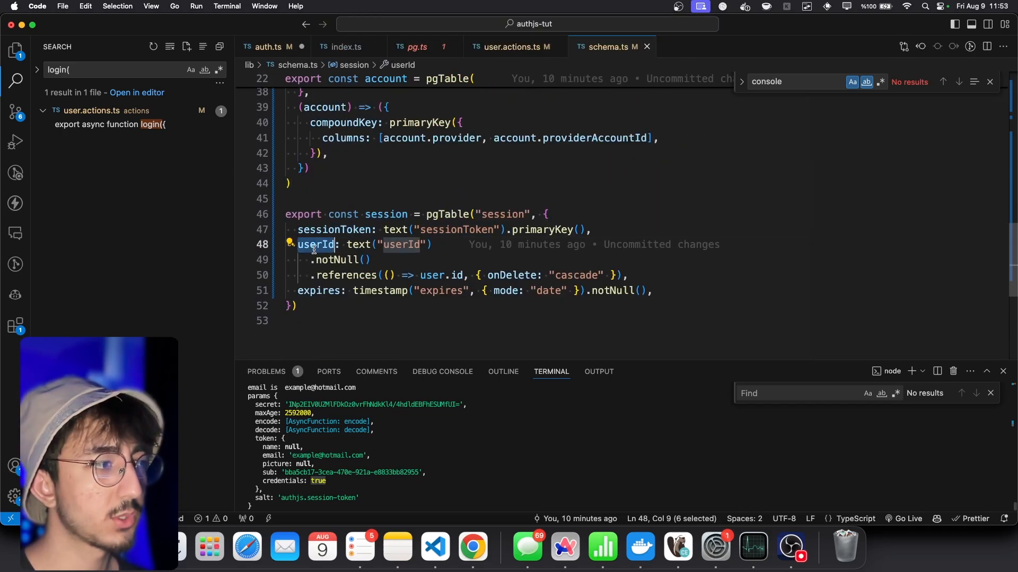
{"action": "left_click", "coordinate": [513, 46]}
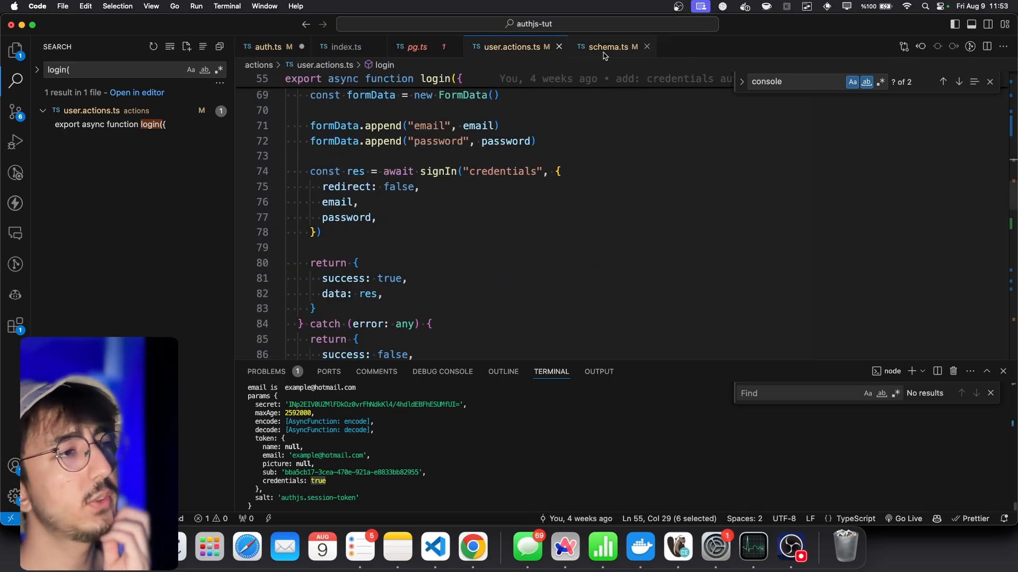
{"action": "left_click", "coordinate": [607, 46]}
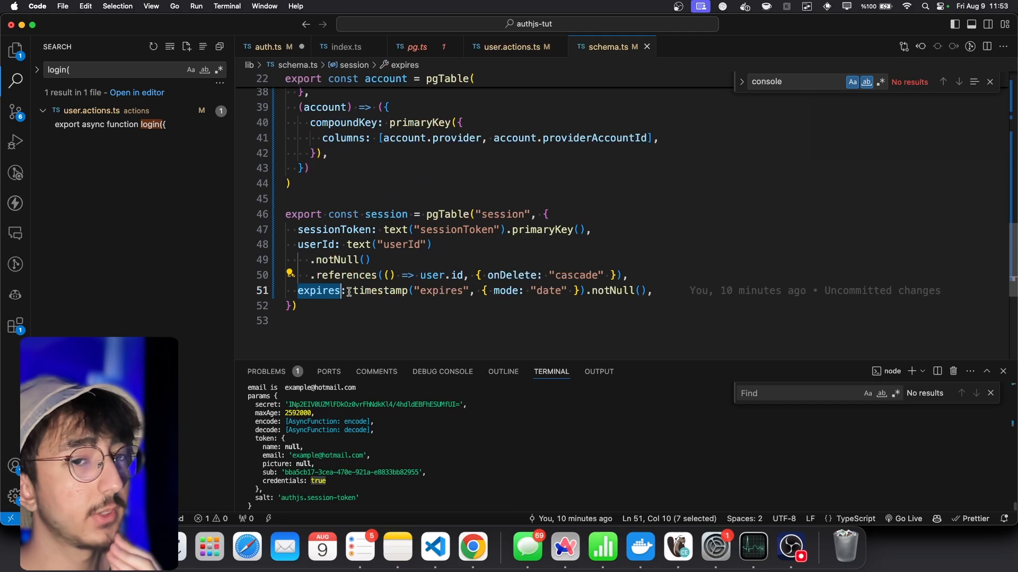
{"action": "left_click", "coordinate": [509, 47]}
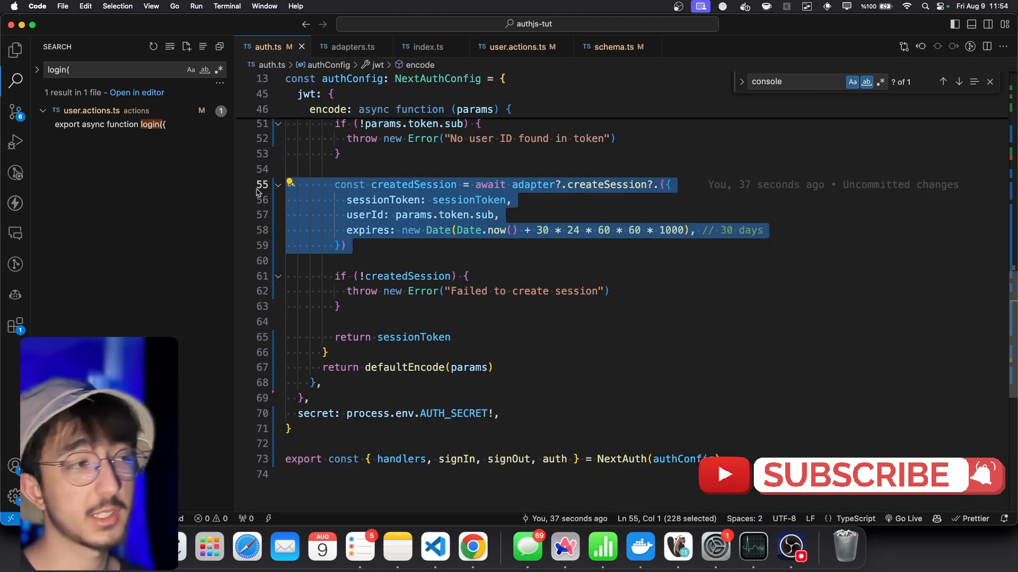
Highlight the createSession call and default encode fallback, then switch to Chrome
{"action": "double_click", "coordinate": [405, 275]}
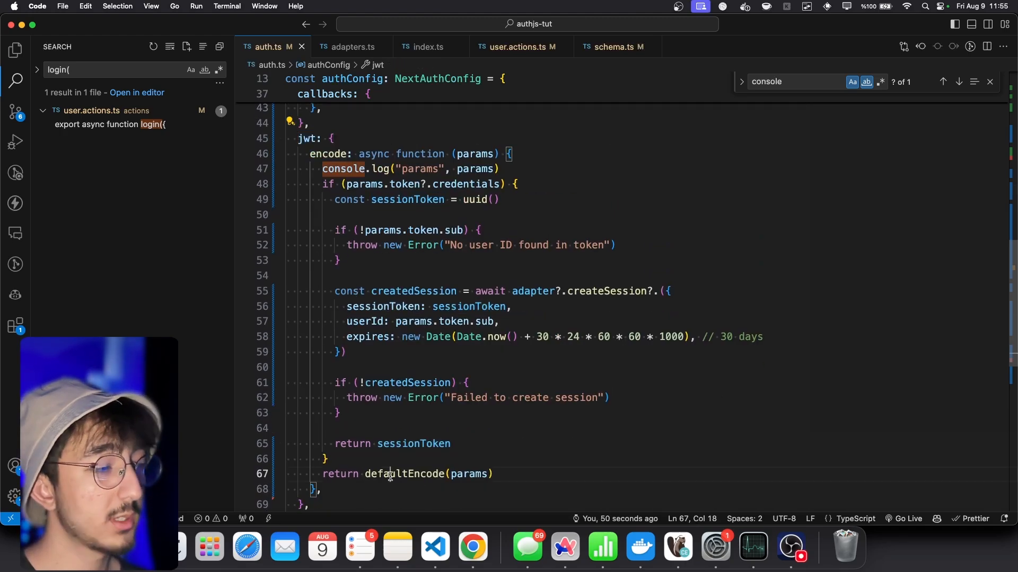
{"action": "double_click", "coordinate": [405, 474]}
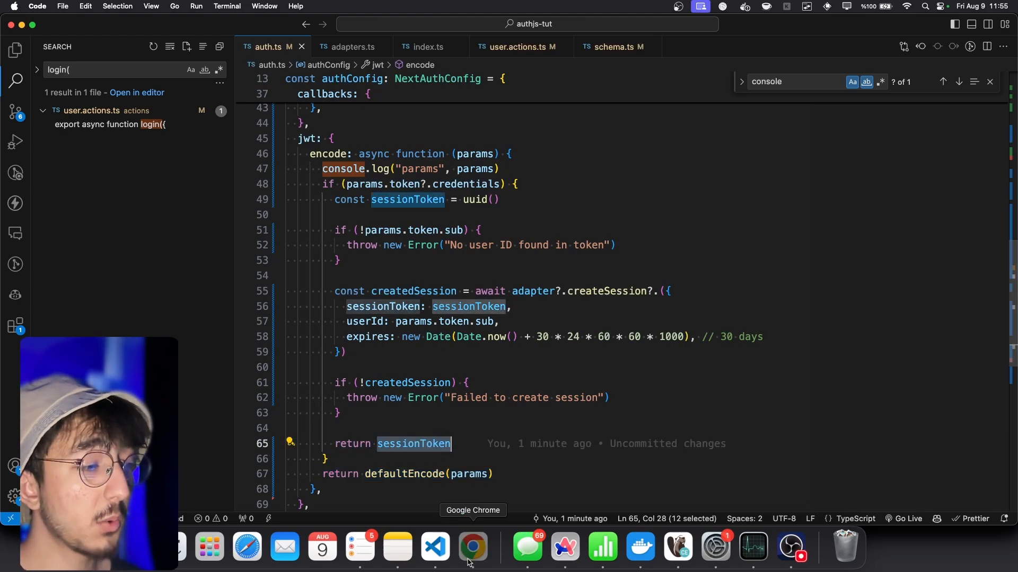
{"action": "left_click", "coordinate": [472, 547]}
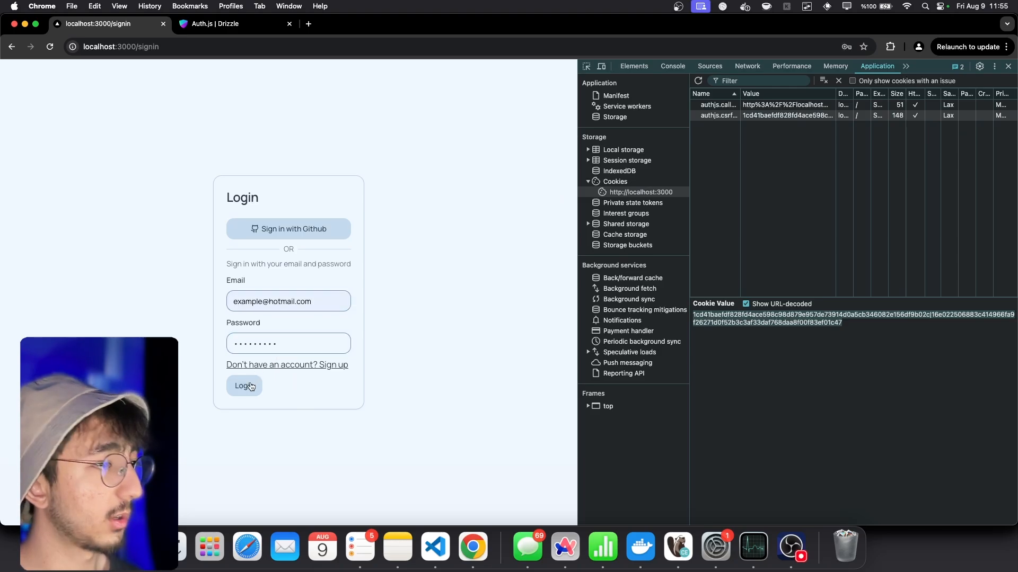
Submit the login form with the test credentials, adding a session-token cookie in DevTools
{"action": "left_click", "coordinate": [244, 385]}
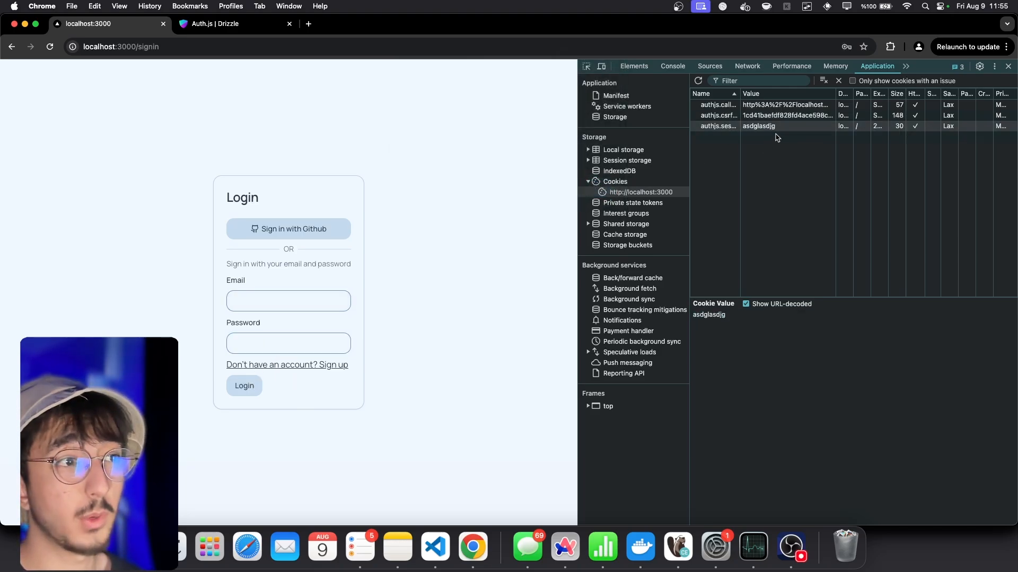
{"action": "mouse_move", "coordinate": [796, 131]}
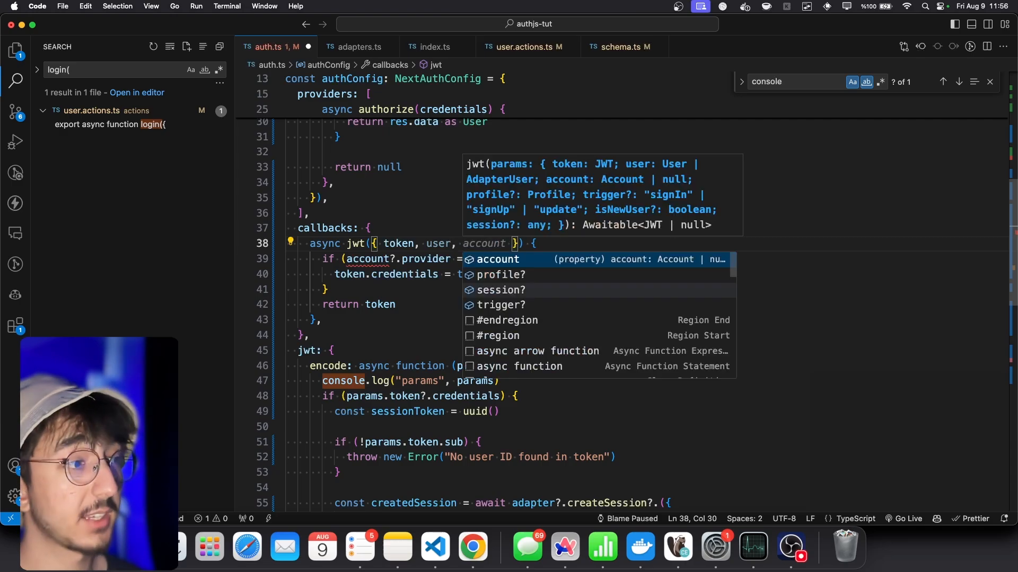
Inspect the Account type's provider field from the jwt callback's account parameter
{"action": "double_click", "coordinate": [483, 243]}
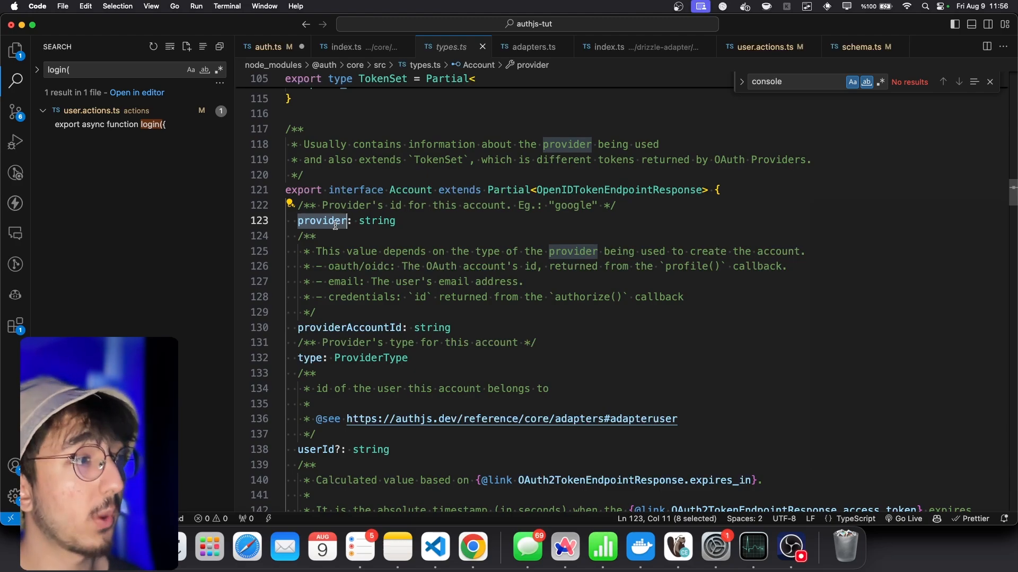
{"action": "double_click", "coordinate": [572, 206]}
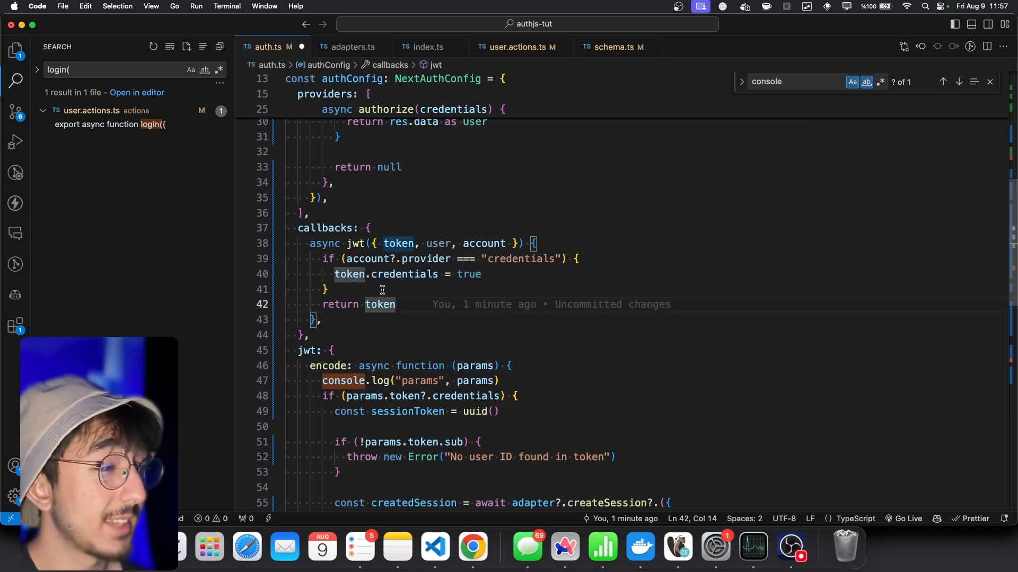
Fold the params.token?.credentials branch, review the jwt encode section, and return to Chrome
{"action": "double_click", "coordinate": [404, 193]}
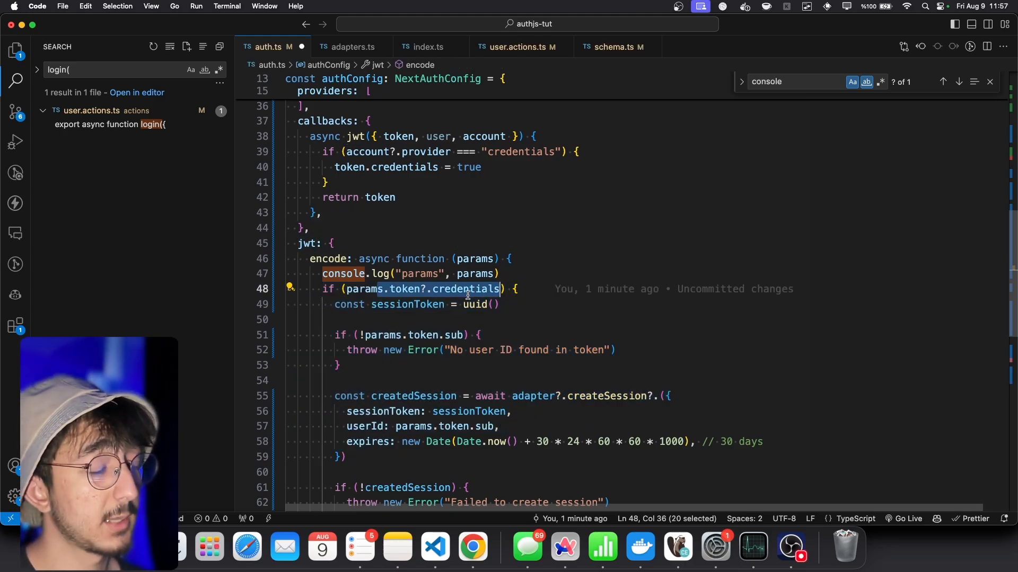
{"action": "left_click", "coordinate": [280, 289]}
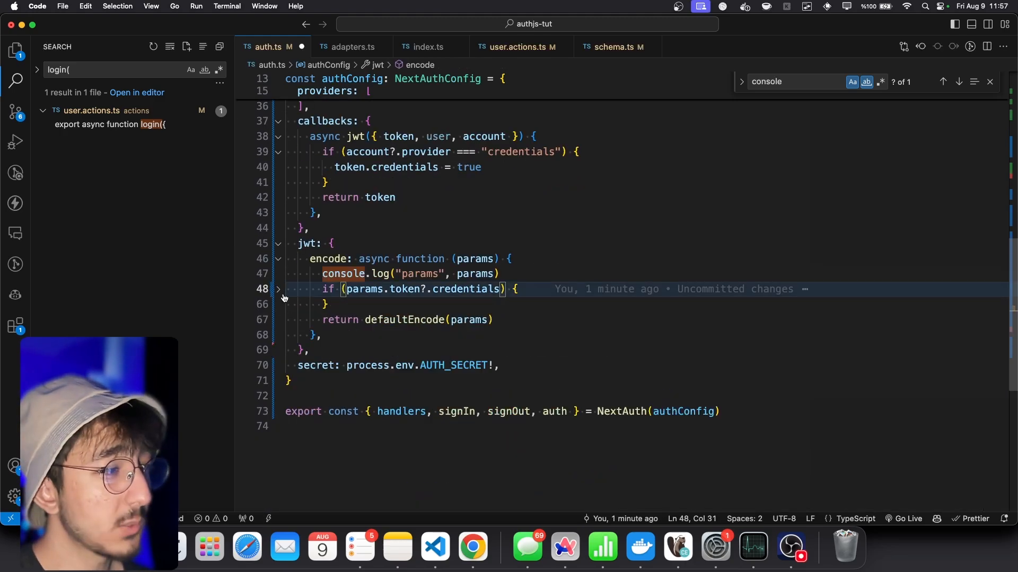
{"action": "double_click", "coordinate": [306, 244]}
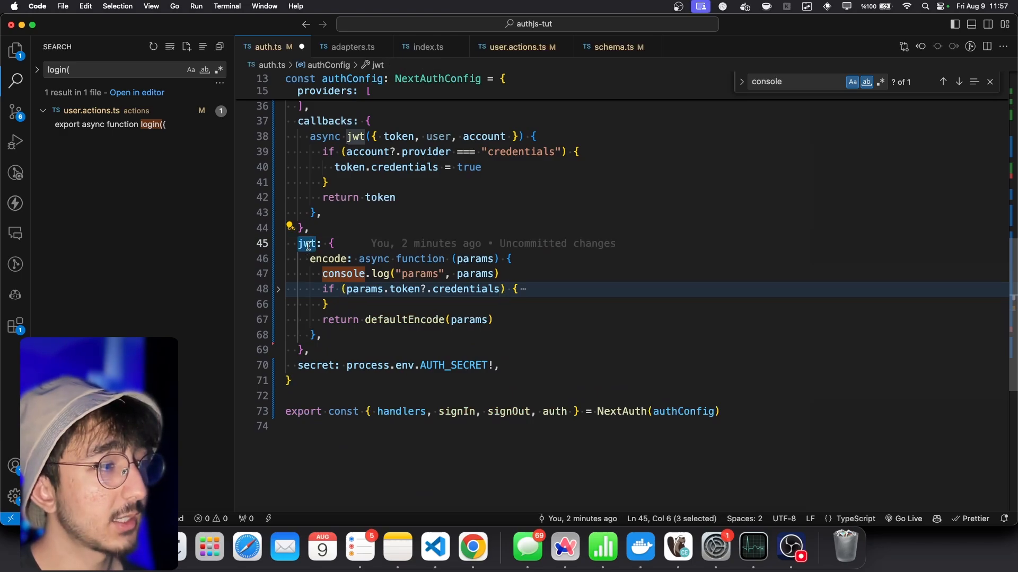
{"action": "mouse_move", "coordinate": [305, 243]}
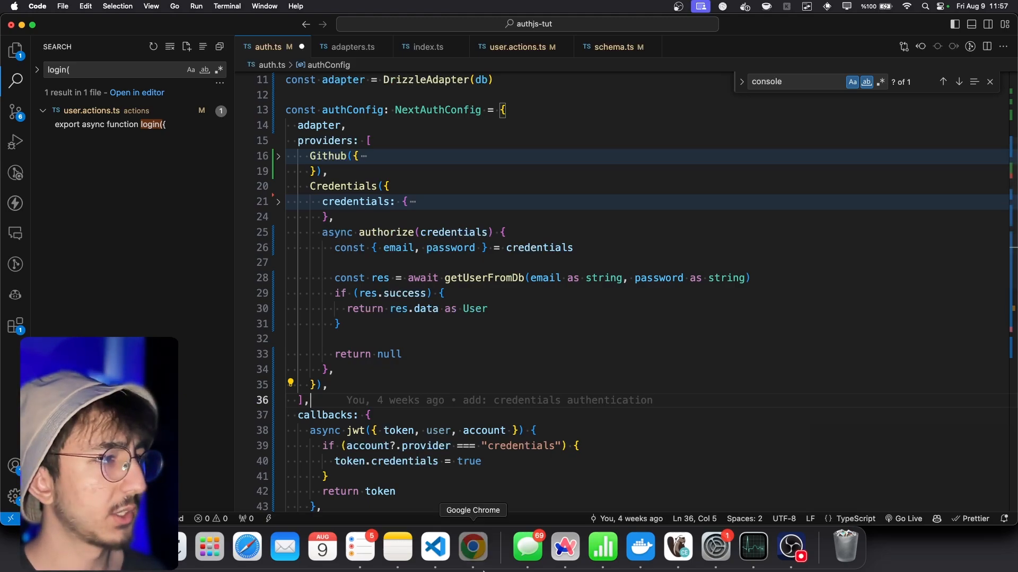
{"action": "left_click", "coordinate": [472, 547]}
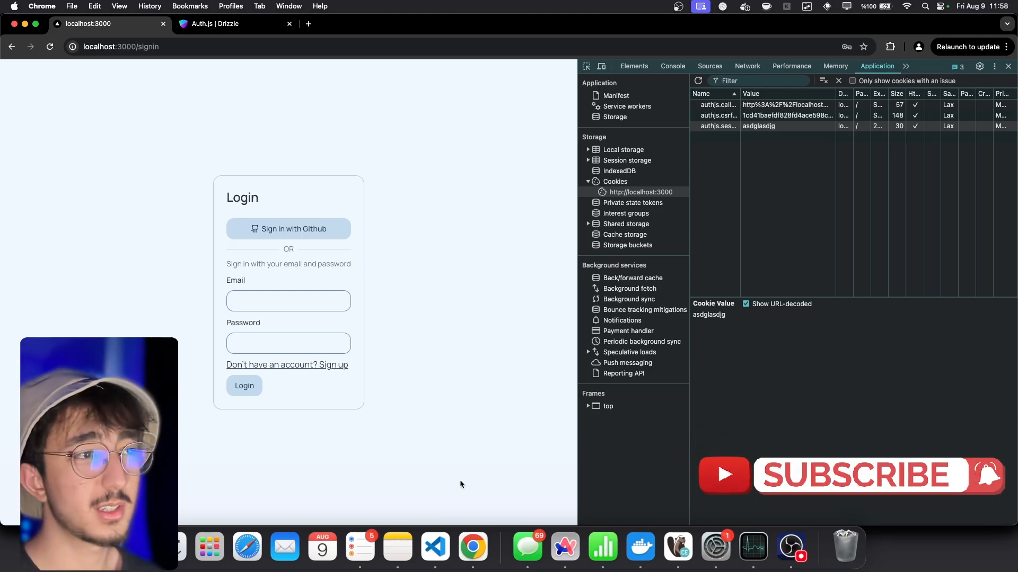
{"action": "mouse_move", "coordinate": [311, 150]}
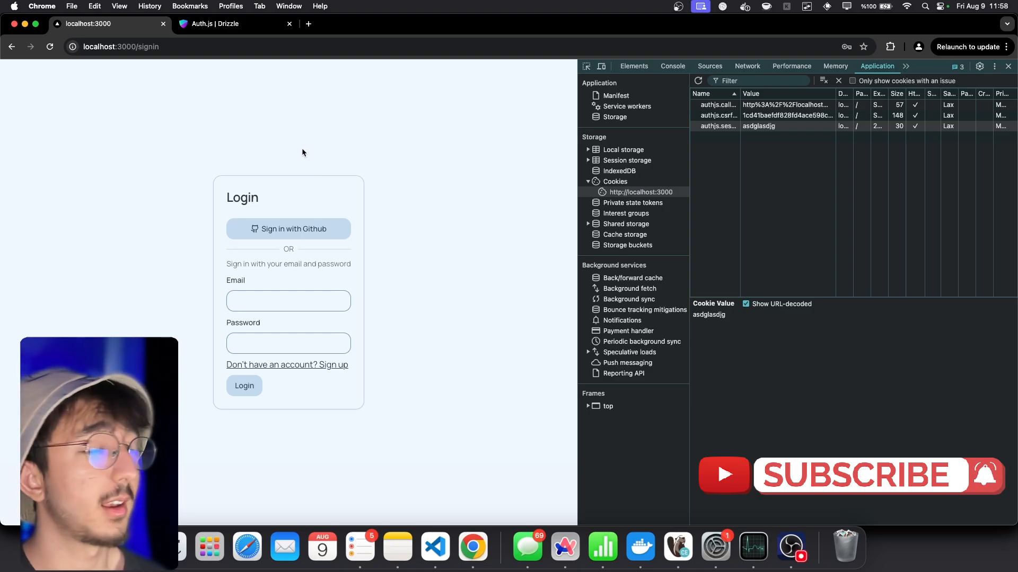
Sign in with GitHub, showing the GitHub user's session JSON and a new session-token cookie
{"action": "left_click", "coordinate": [288, 228]}
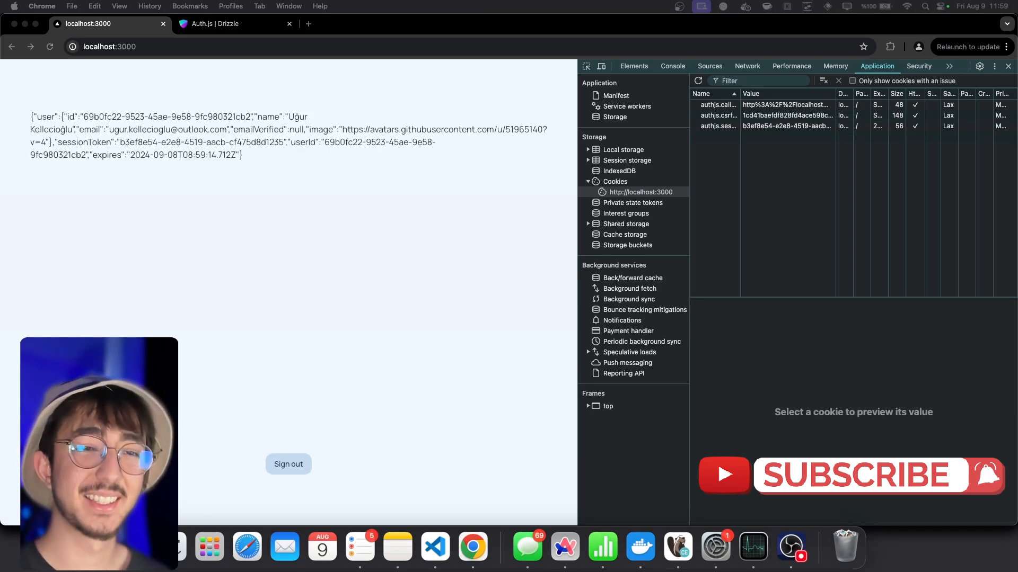